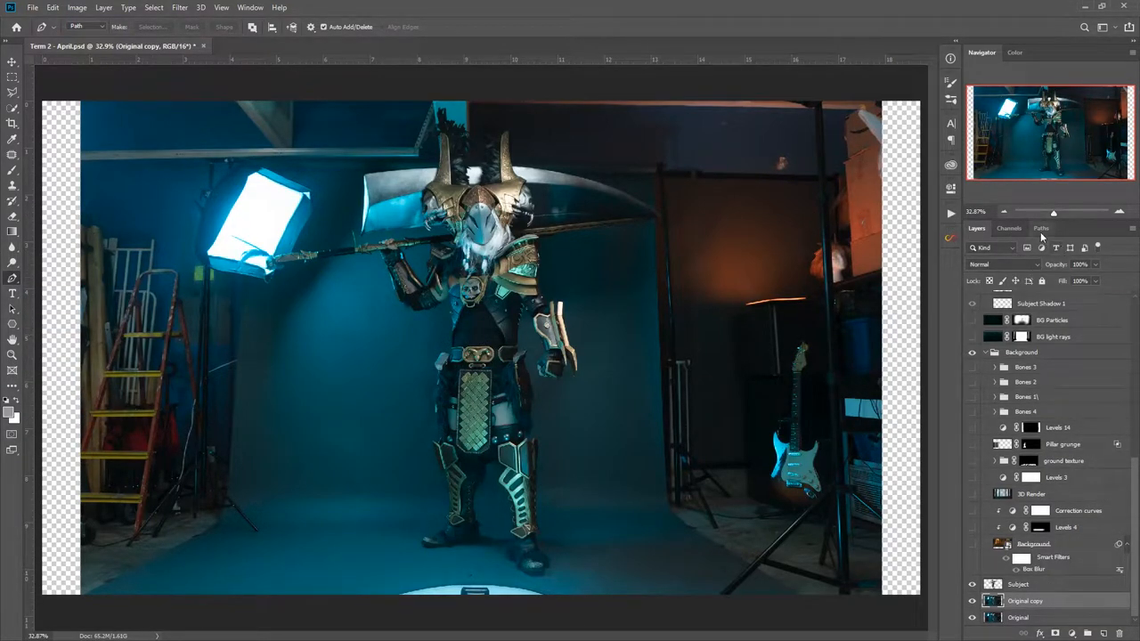
Convert Path 1 into a selection with 0 feather and return to the Layers panel.
right_click(996, 245)
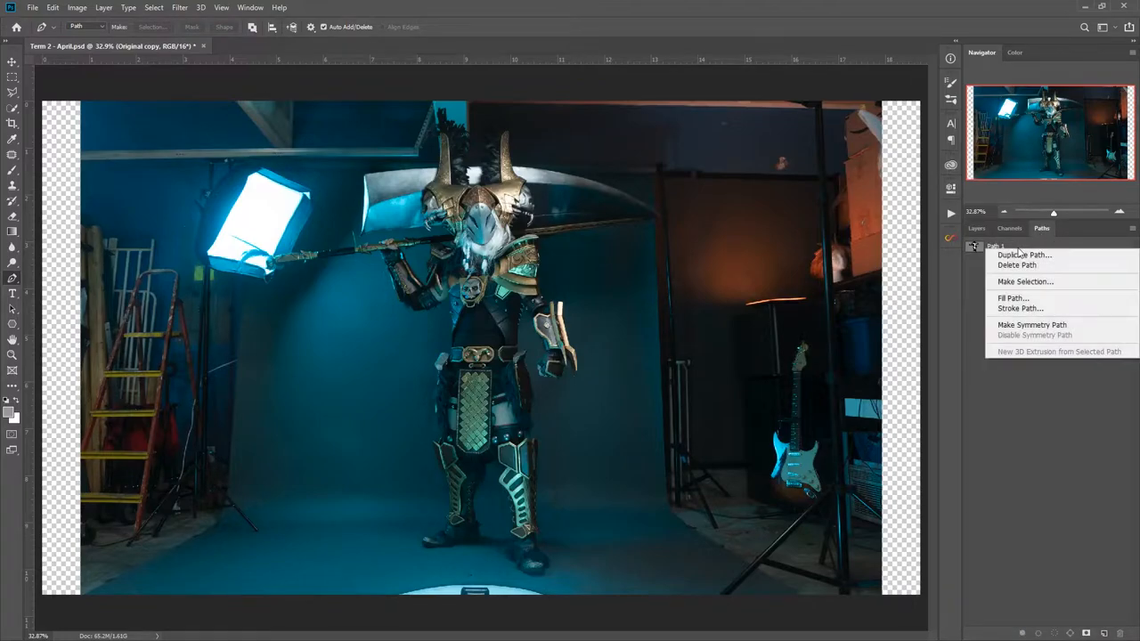
left_click(1025, 282)
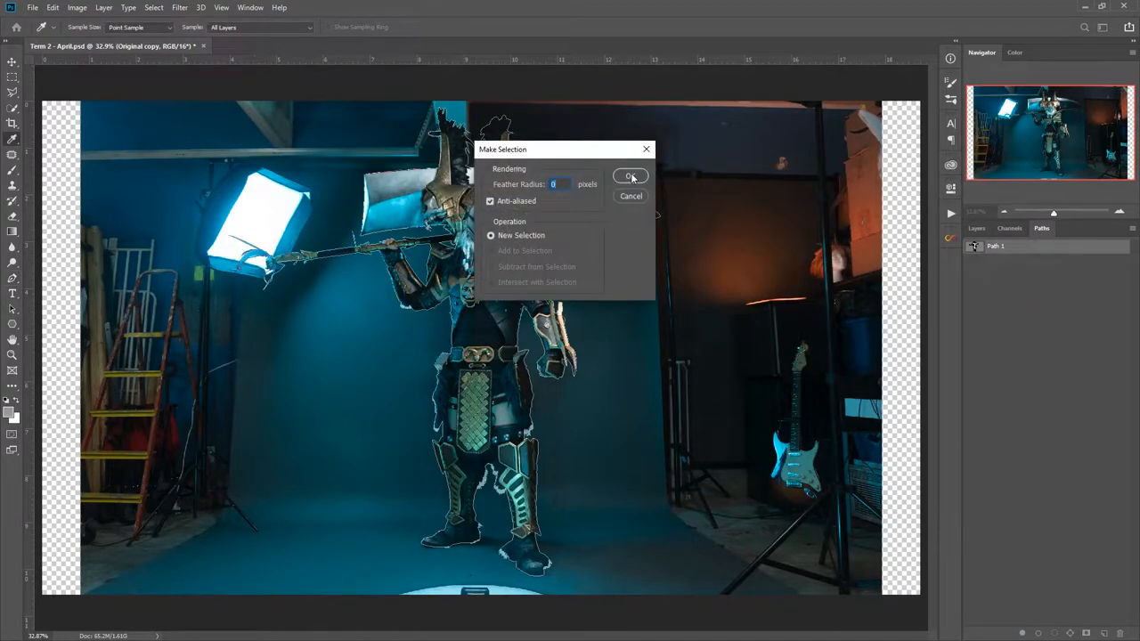
left_click(630, 176)
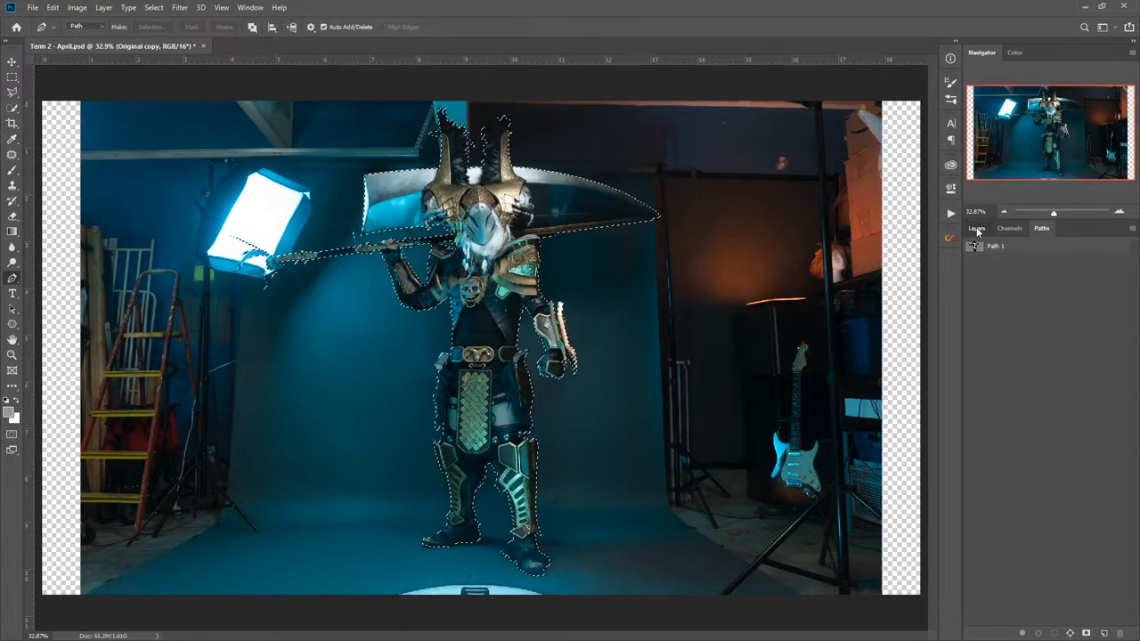
left_click(976, 228)
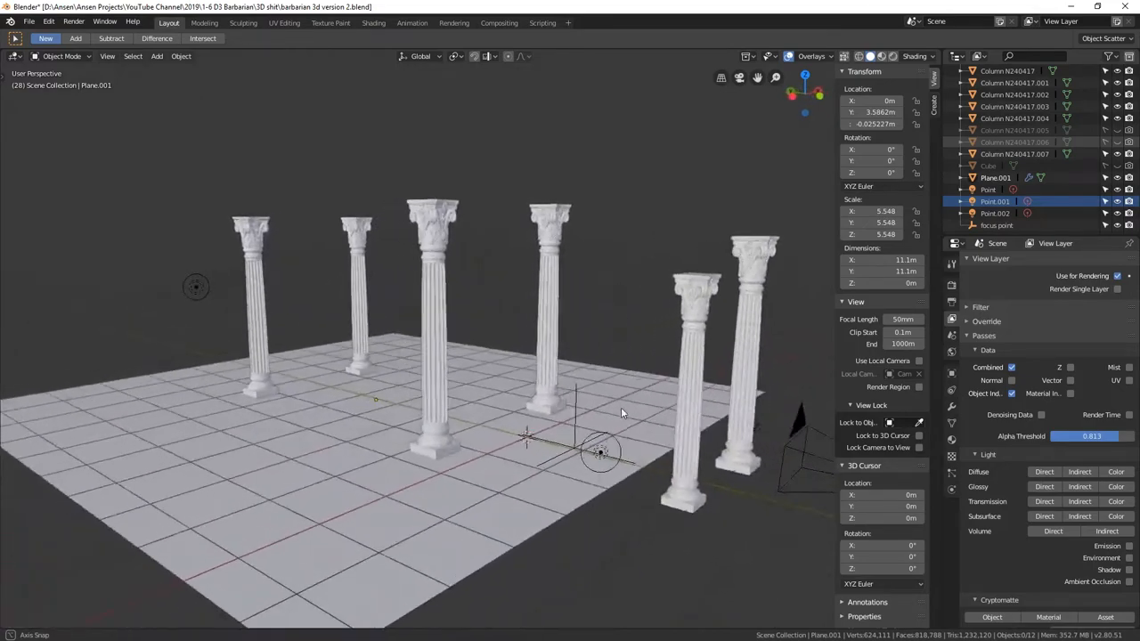
left_click_drag(623, 414, 587, 423)
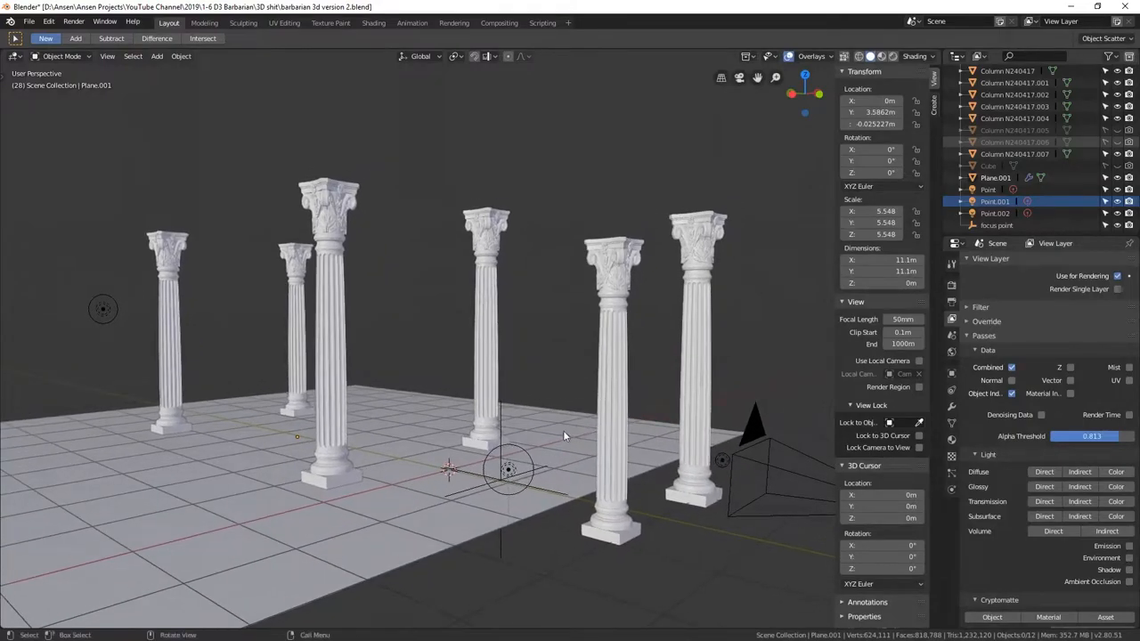
left_click_drag(570, 437, 570, 445)
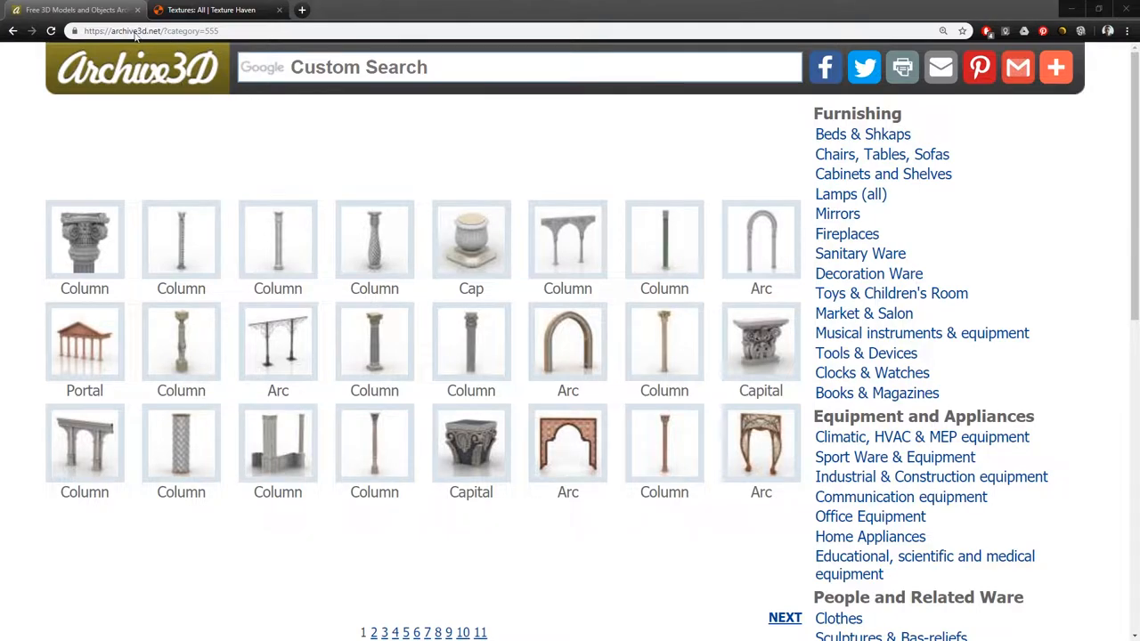
mouse_move(851, 461)
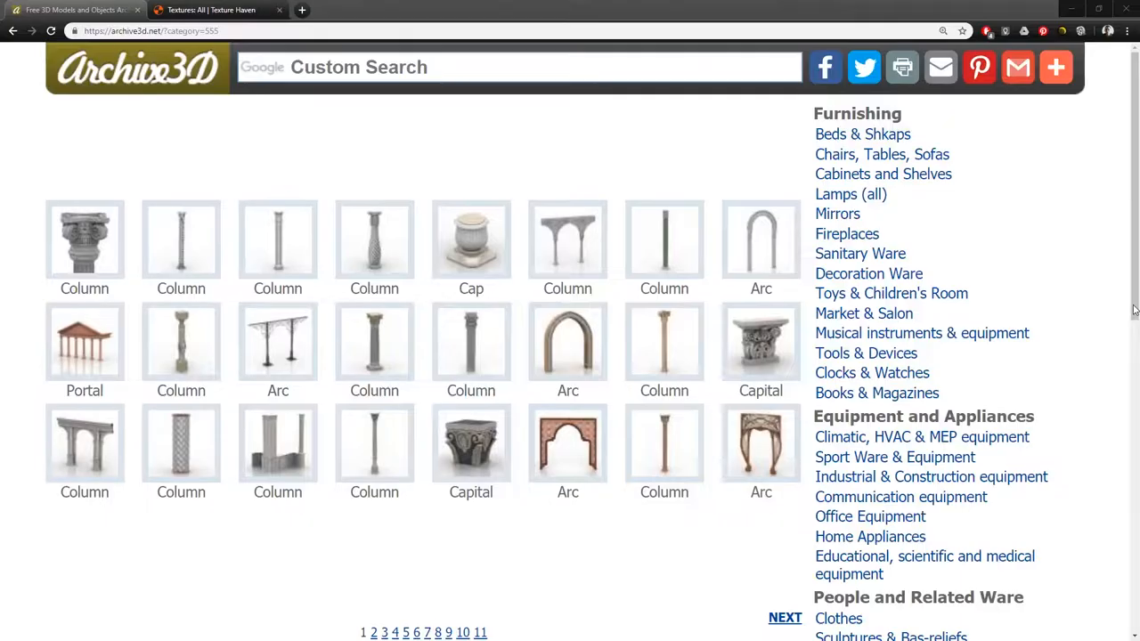
Switch to the Texture Haven tab and browse its stone and floor texture gallery.
left_click(209, 10)
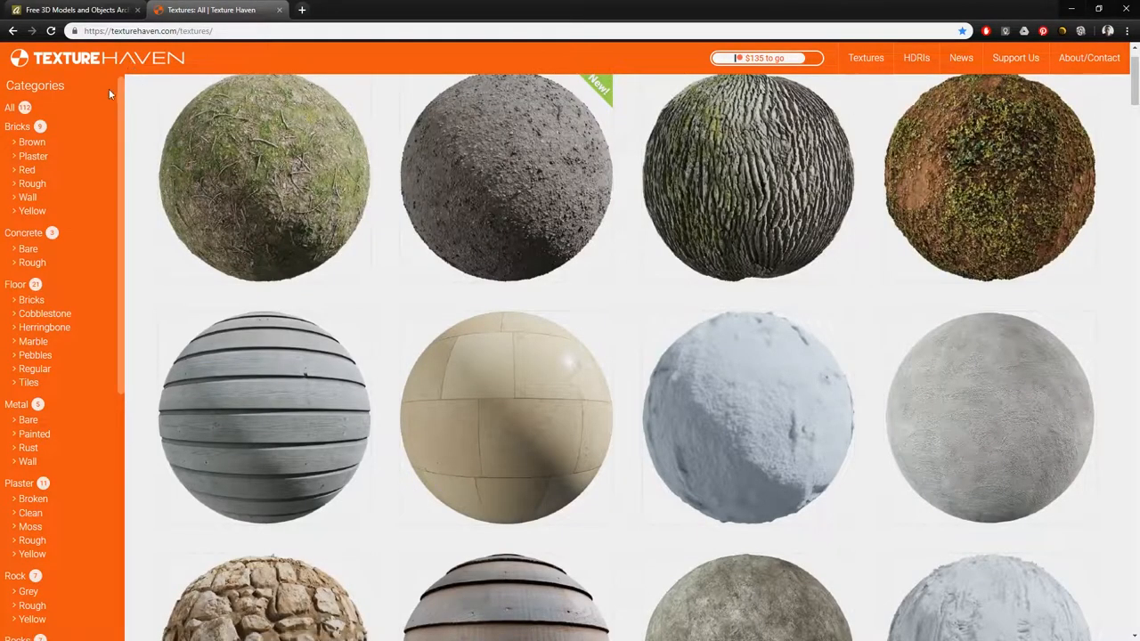
scroll("down", 3)
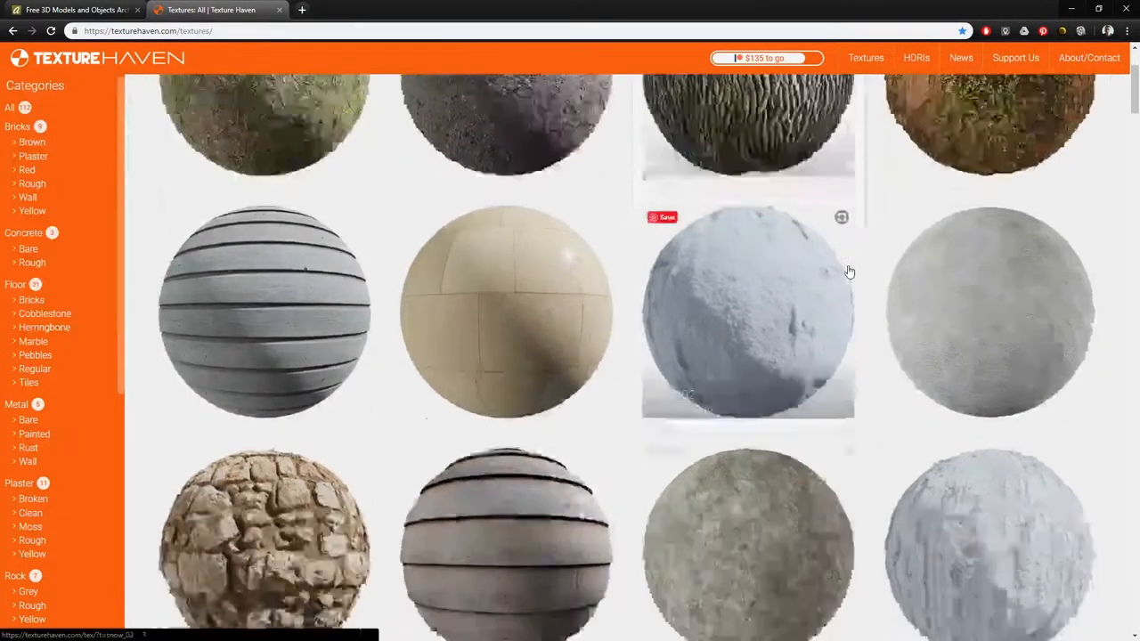
scroll("down", 3)
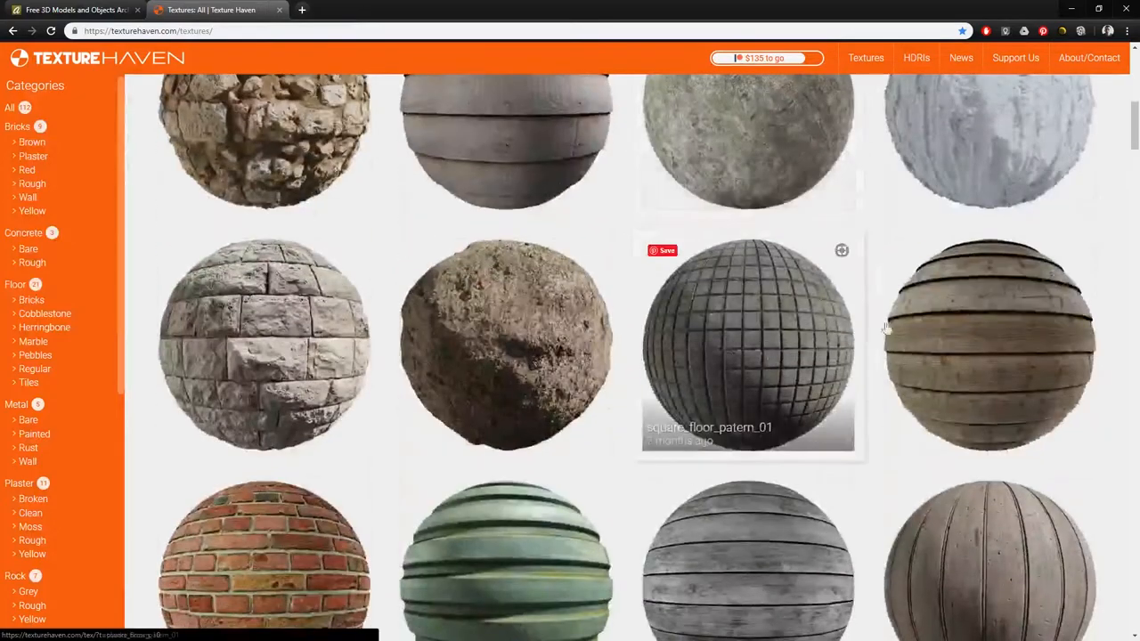
scroll("up", 3)
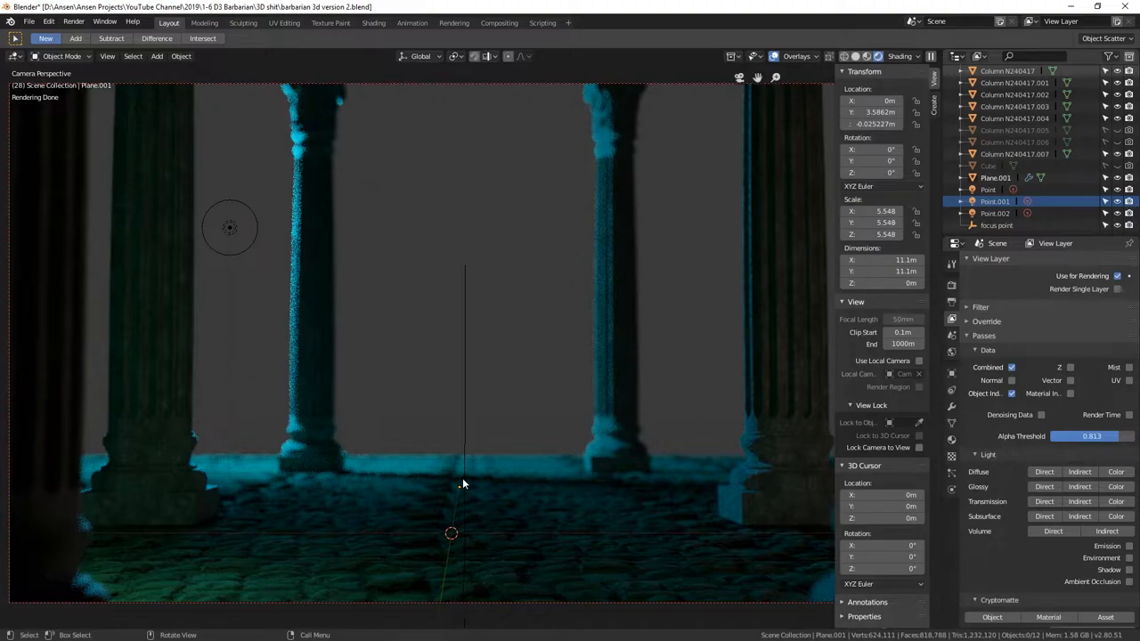
mouse_move(478, 481)
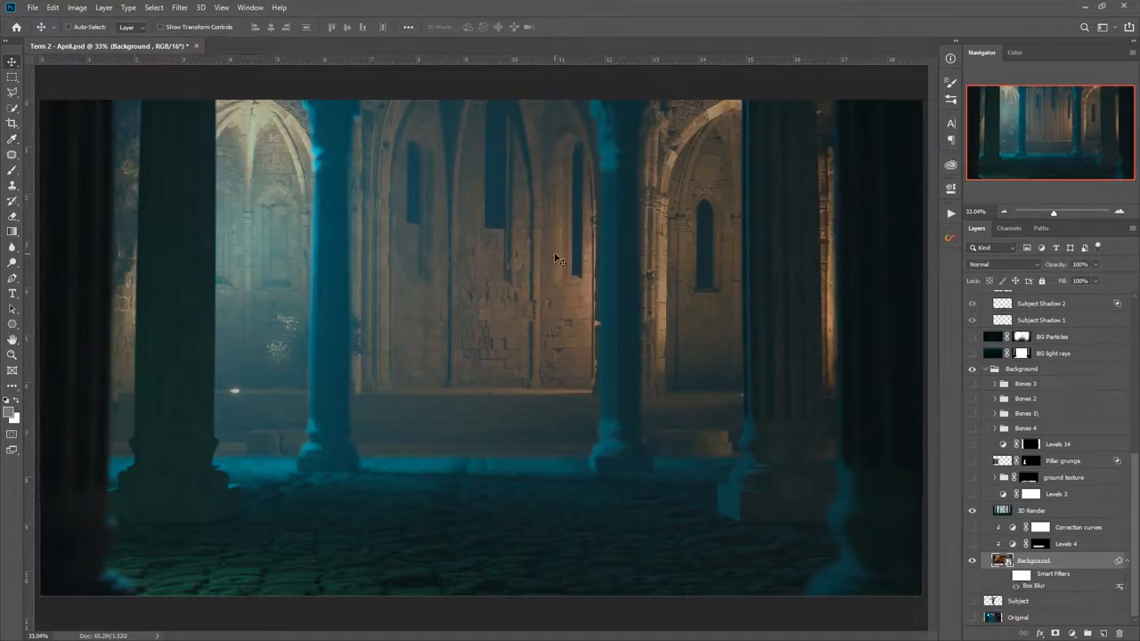
mouse_move(545, 321)
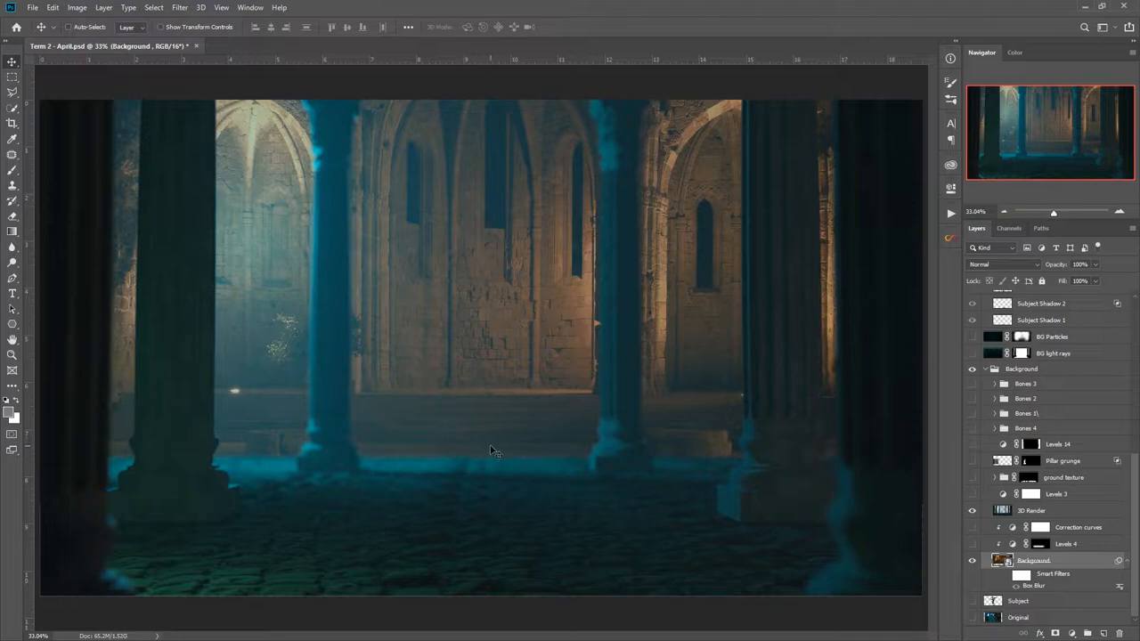
mouse_move(519, 488)
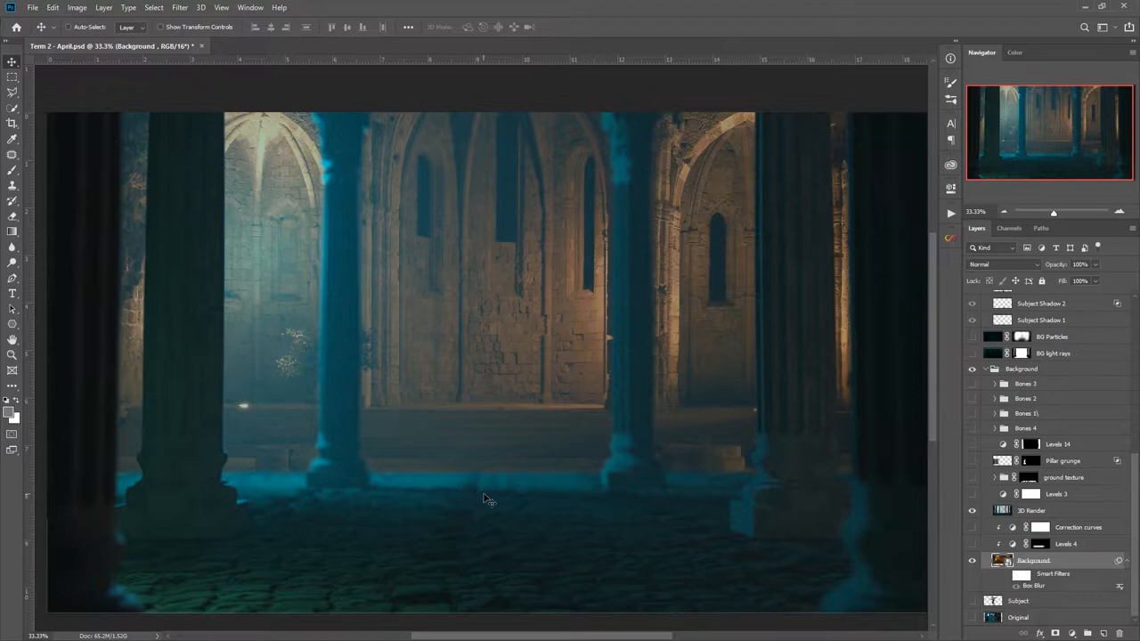
left_click(971, 527)
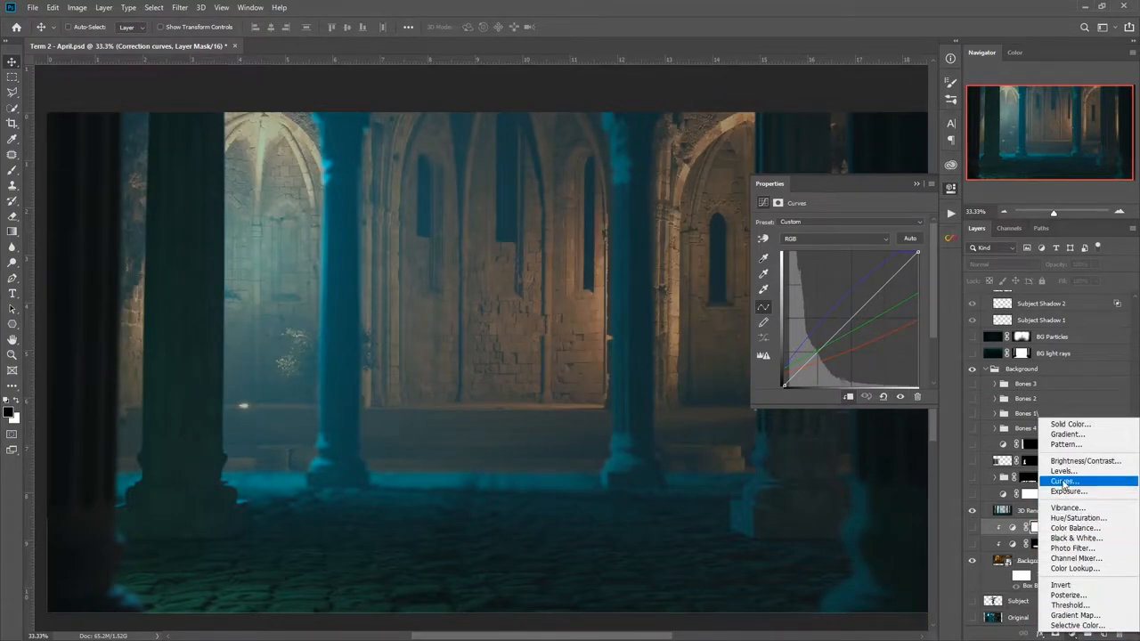
Add a Curves adjustment layer above Correction curves and nudge its midpoint.
left_click(1064, 480)
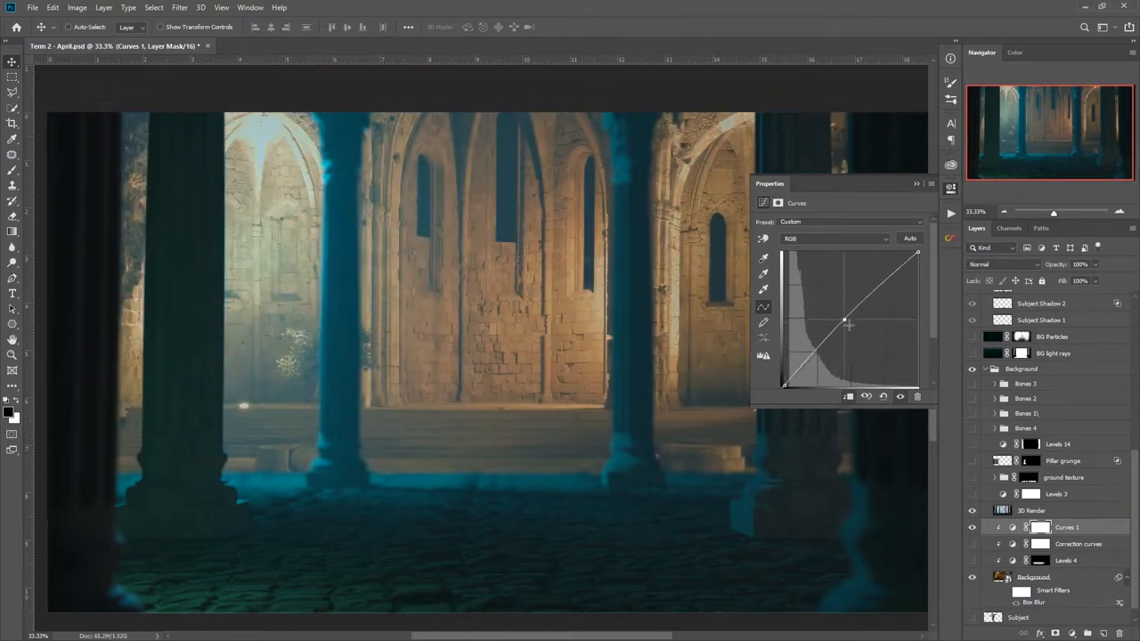
left_click_drag(844, 321, 844, 321)
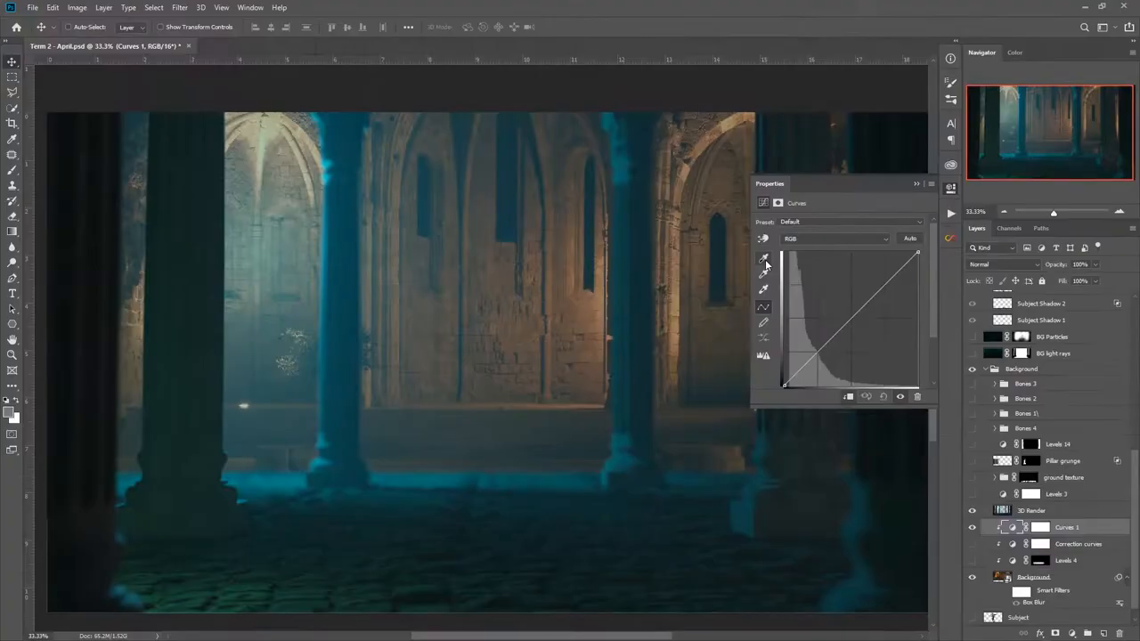
mouse_move(763, 259)
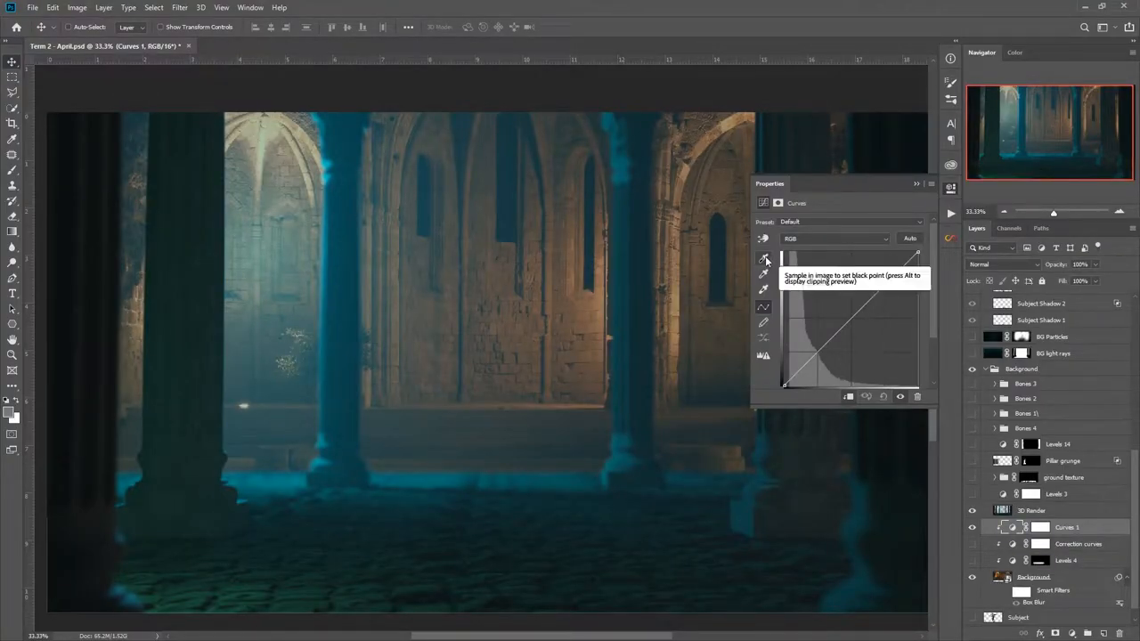
mouse_move(632, 440)
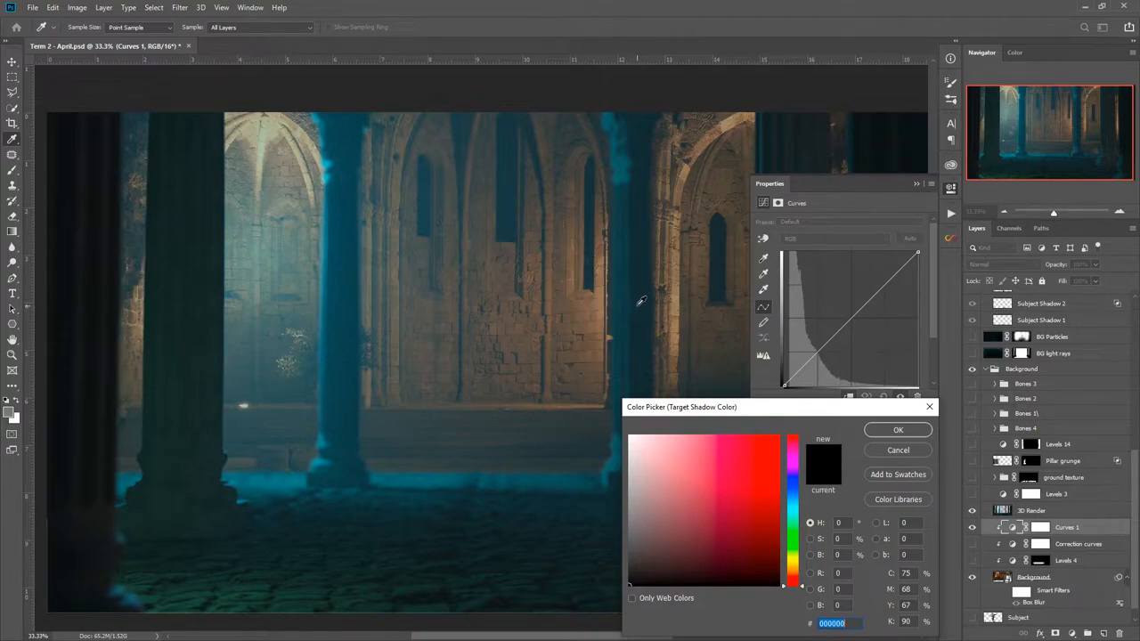
mouse_move(641, 299)
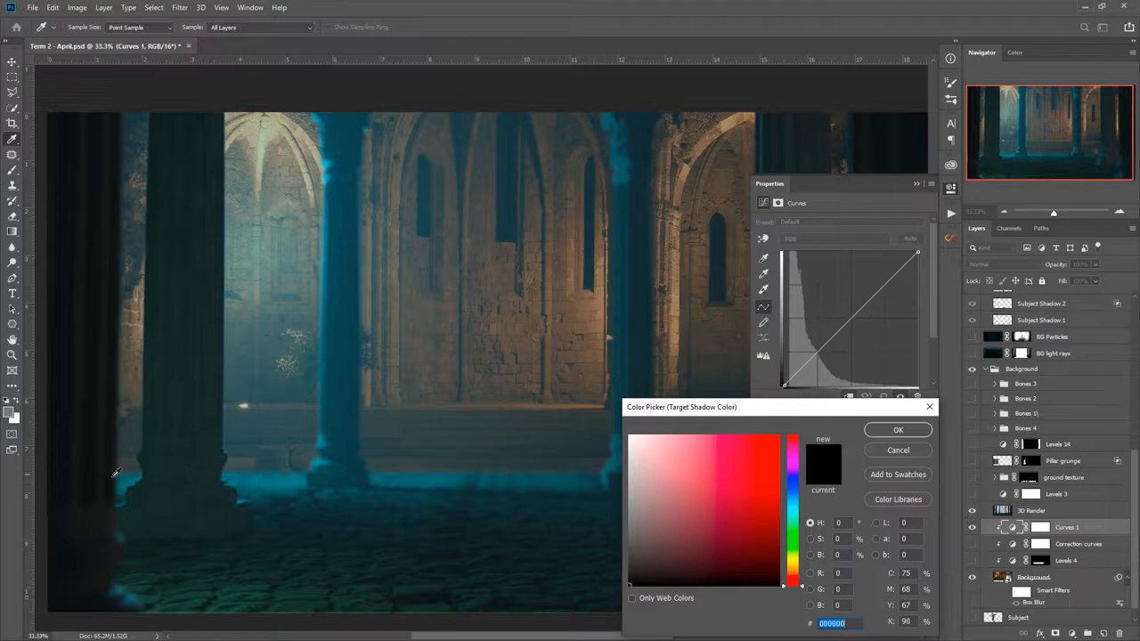
mouse_move(639, 317)
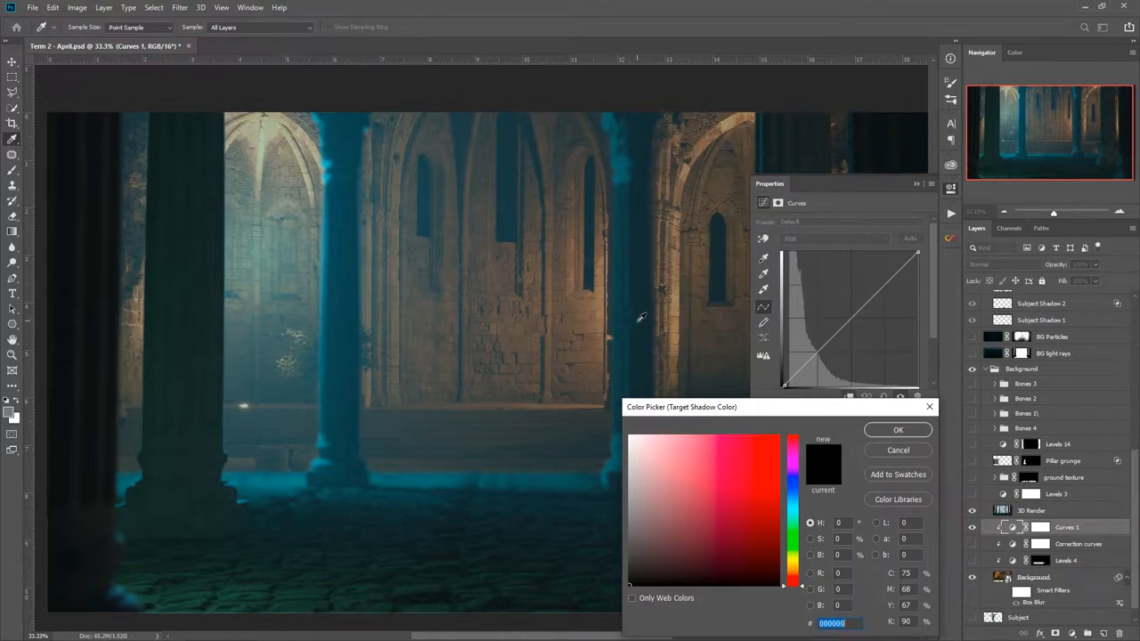
mouse_move(524, 322)
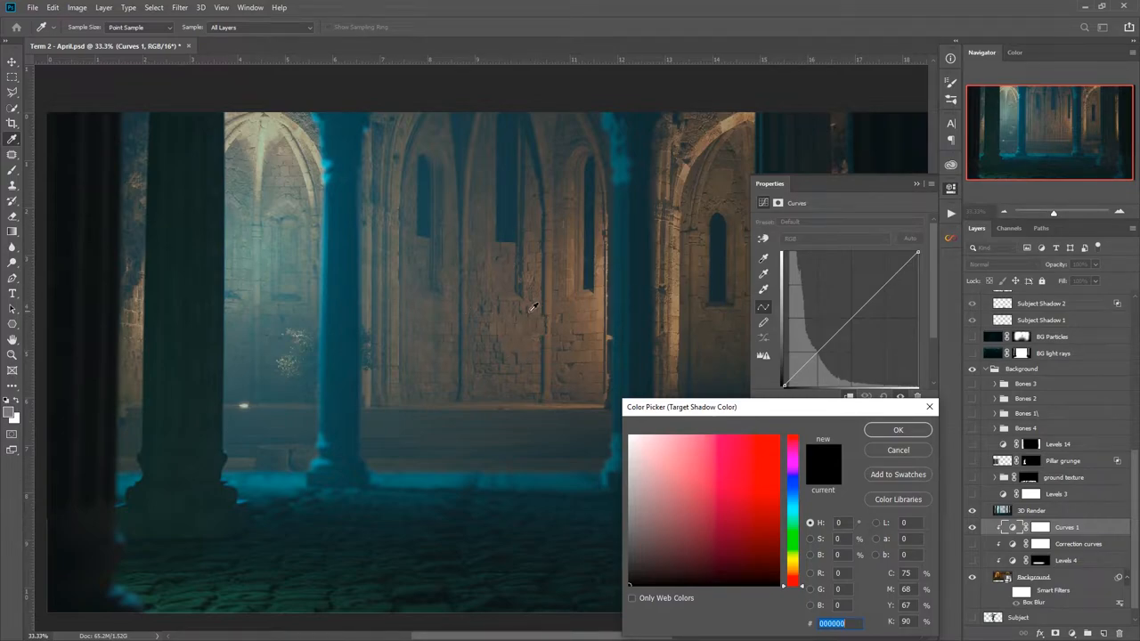
mouse_move(152, 503)
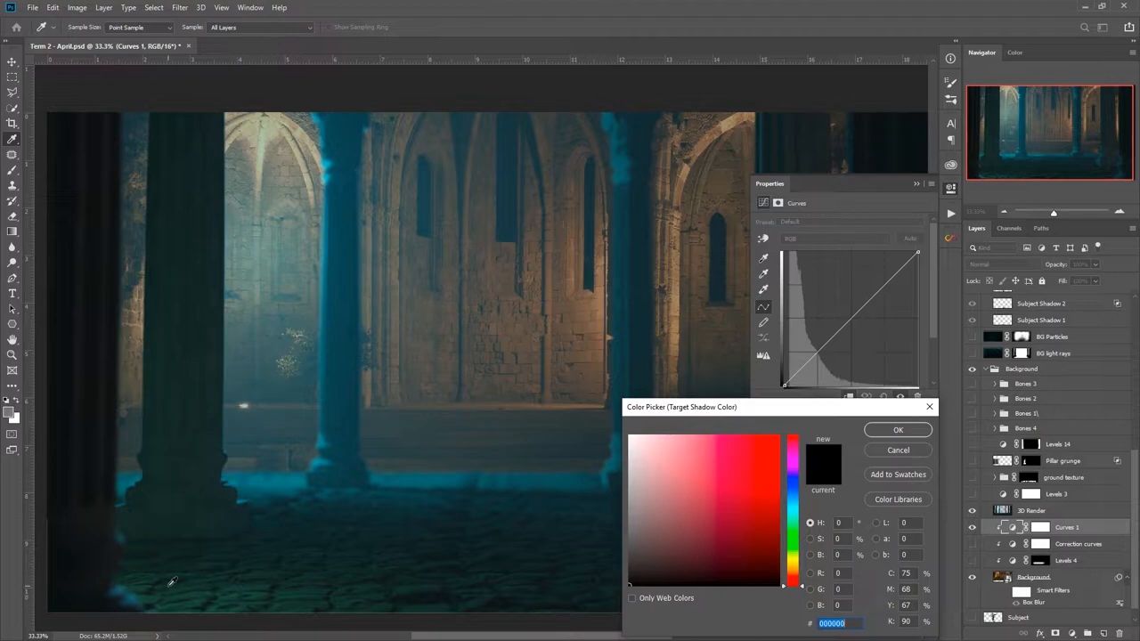
Sample a dark blue-teal pillar tone as the Curves shadow target, not saved as default.
left_click(683, 564)
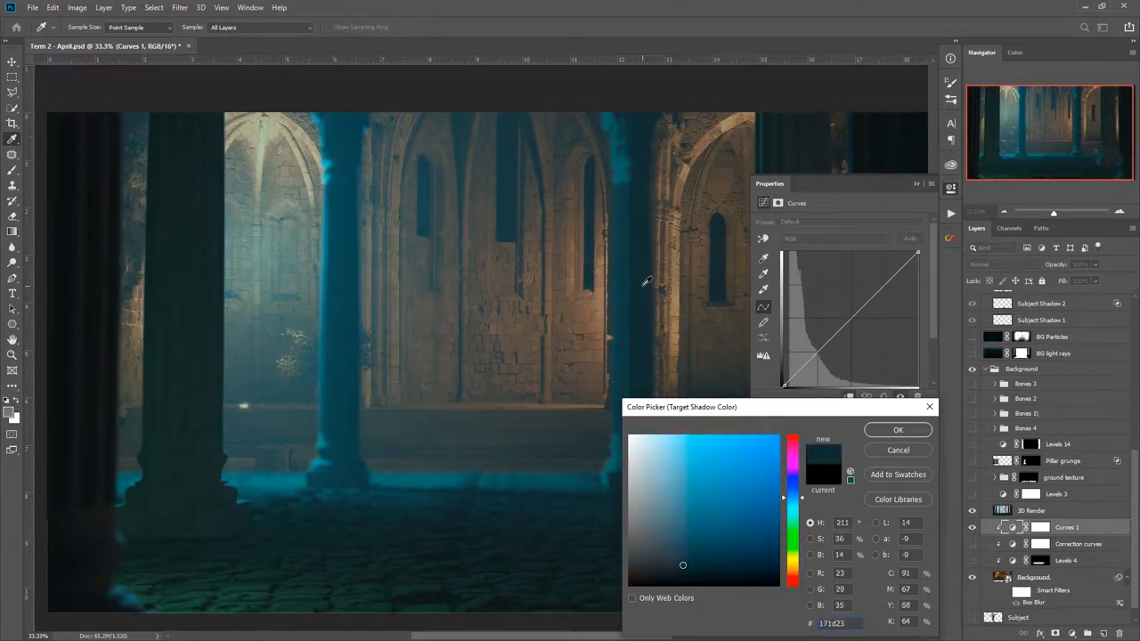
left_click(661, 579)
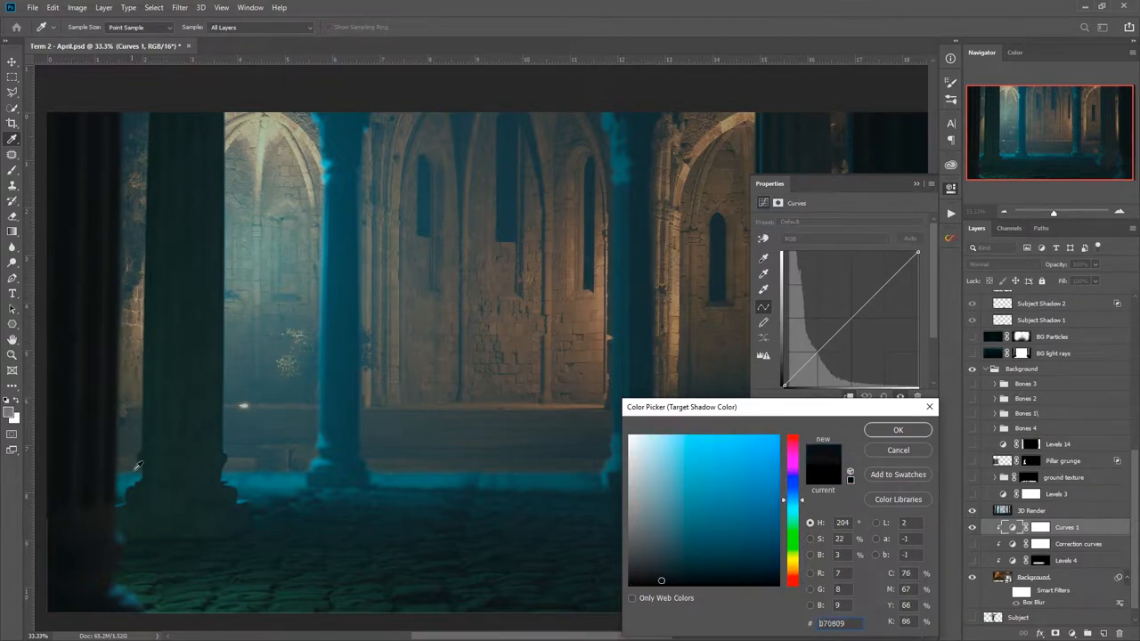
left_click(681, 564)
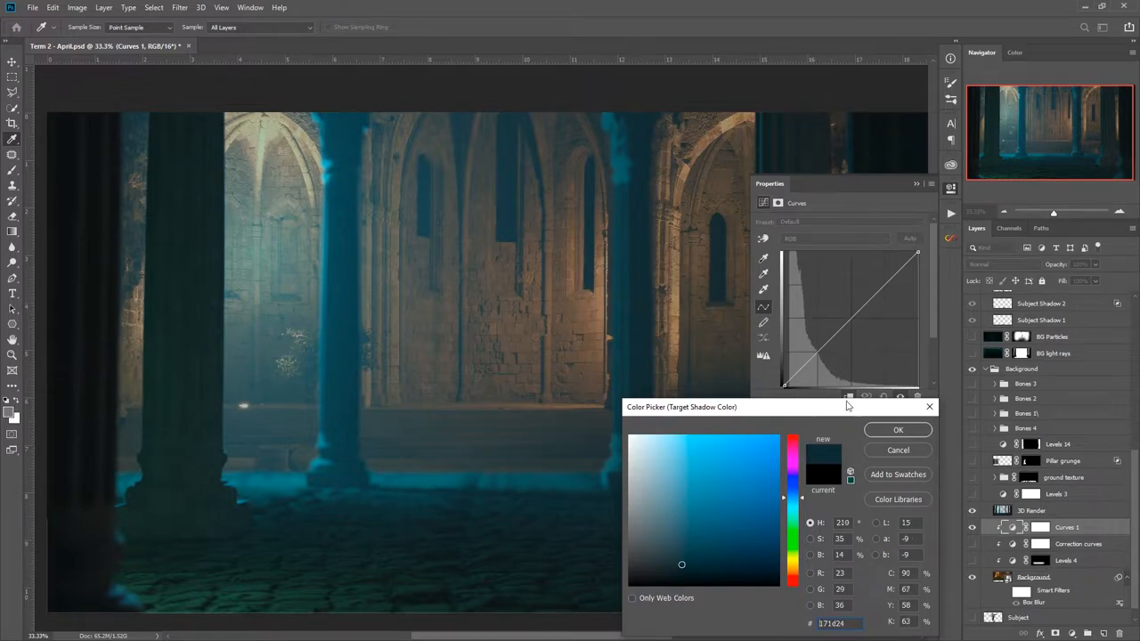
left_click(897, 430)
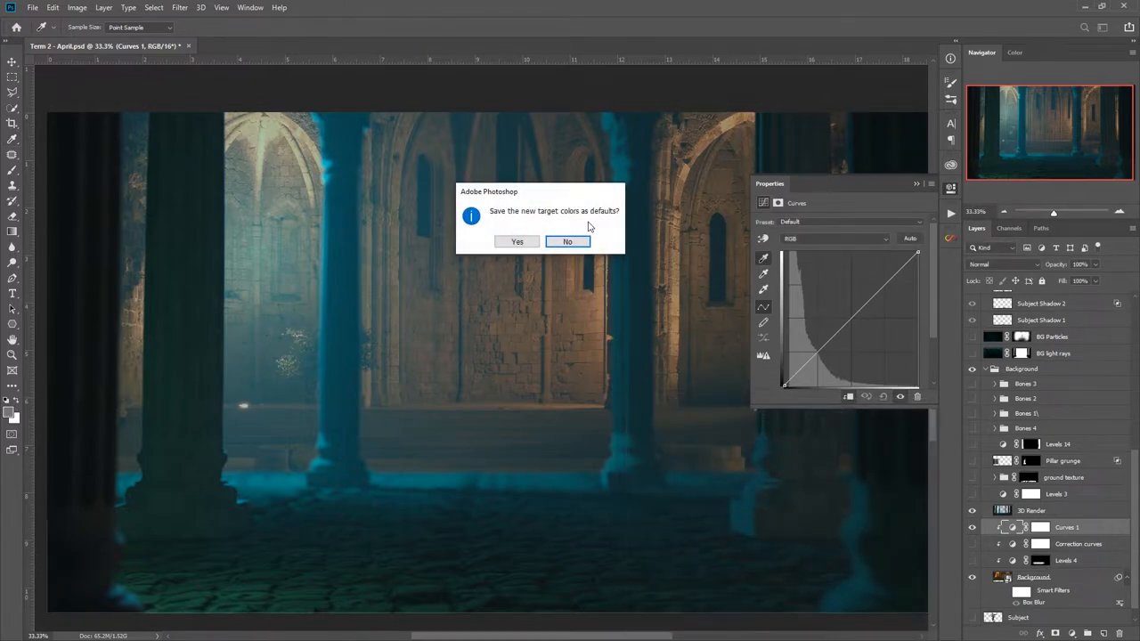
left_click(567, 241)
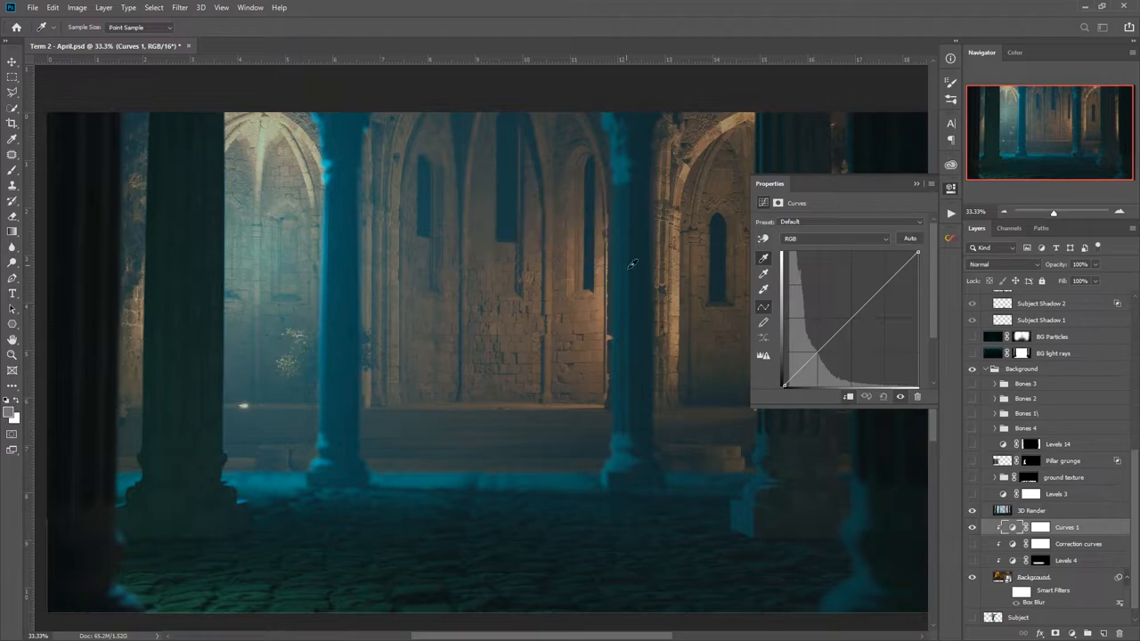
Set a light teal highlight target from the lit pillar, keep 808080 midtones, no defaults.
left_click(763, 306)
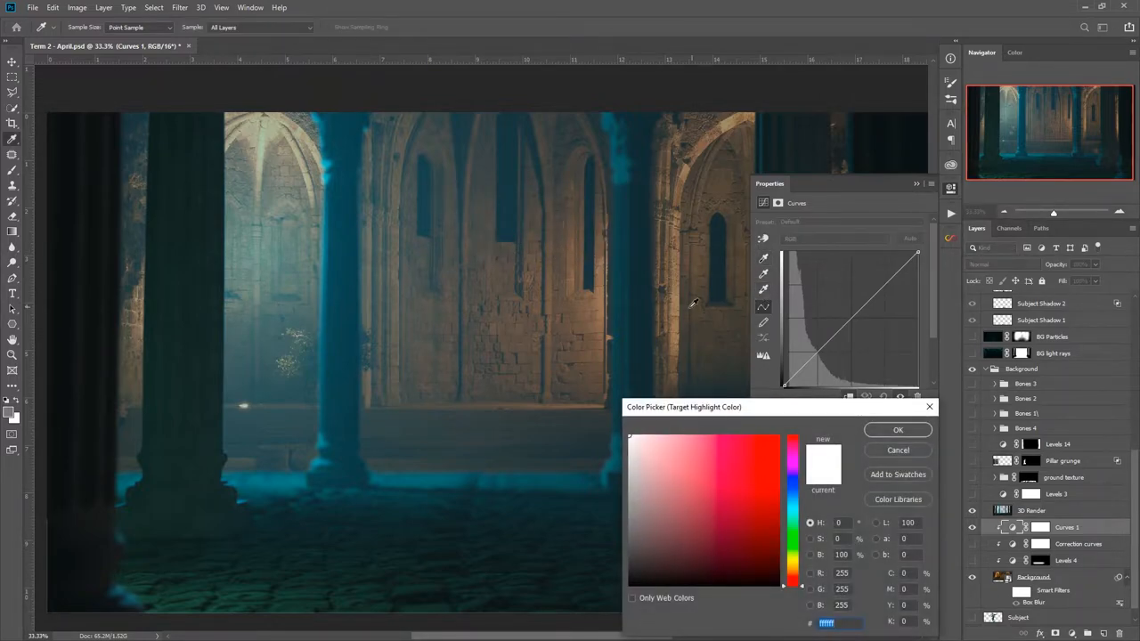
mouse_move(340, 184)
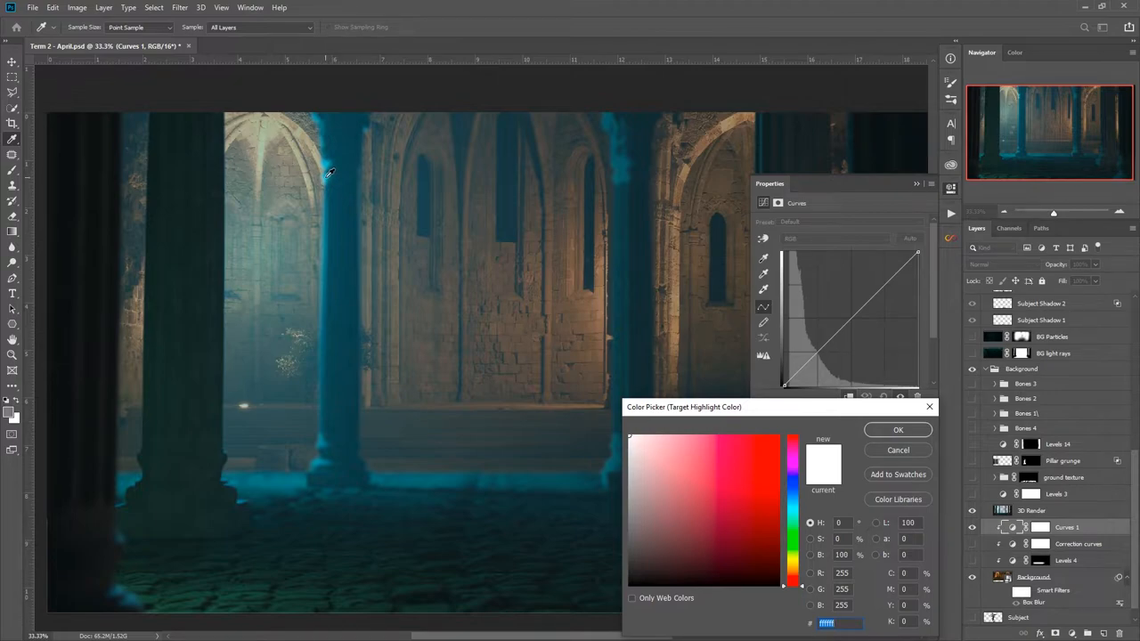
left_click(678, 475)
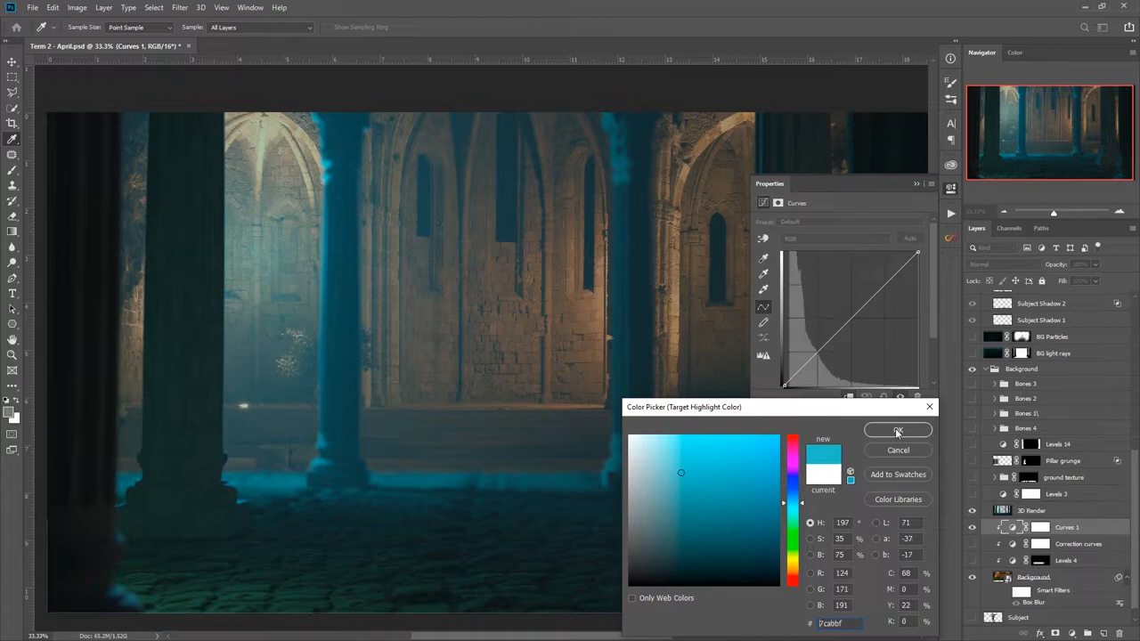
left_click(897, 431)
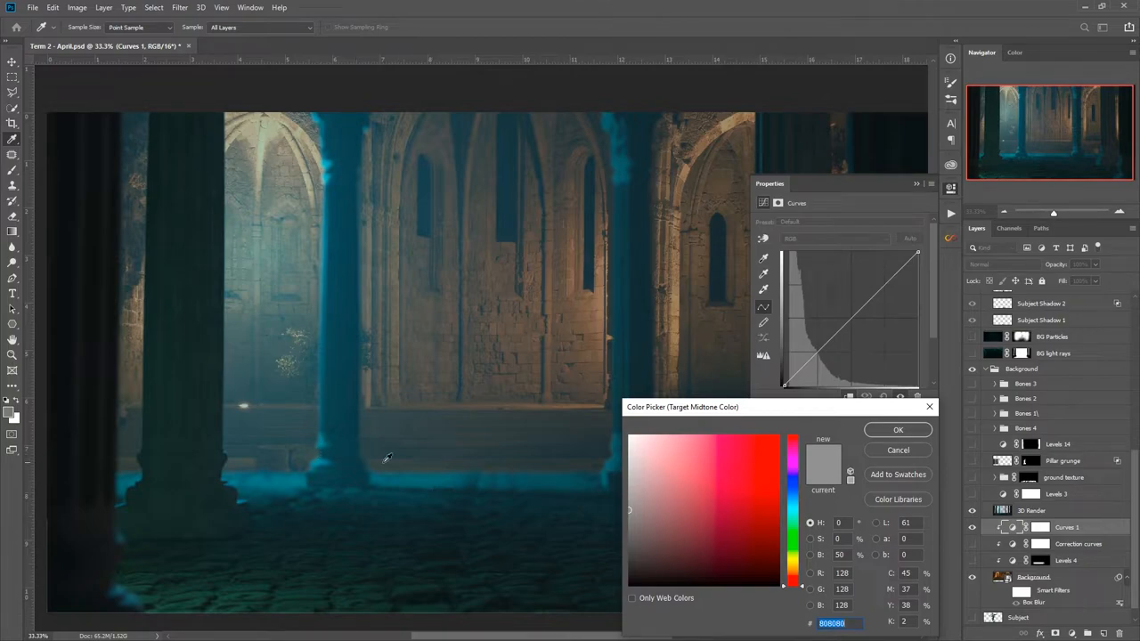
left_click(898, 429)
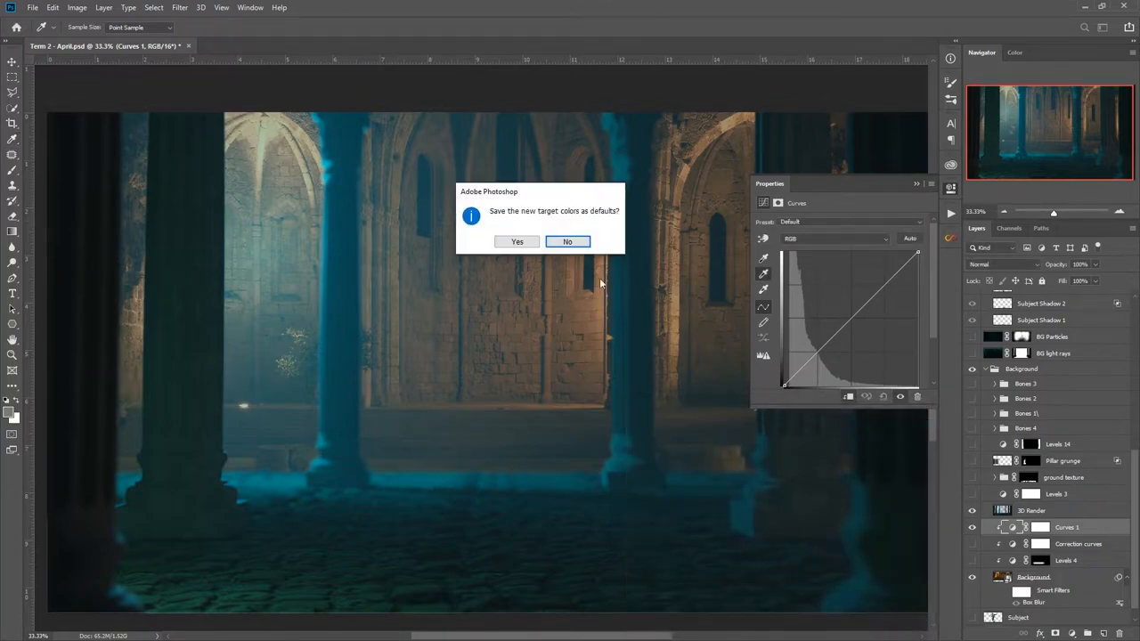
left_click(568, 241)
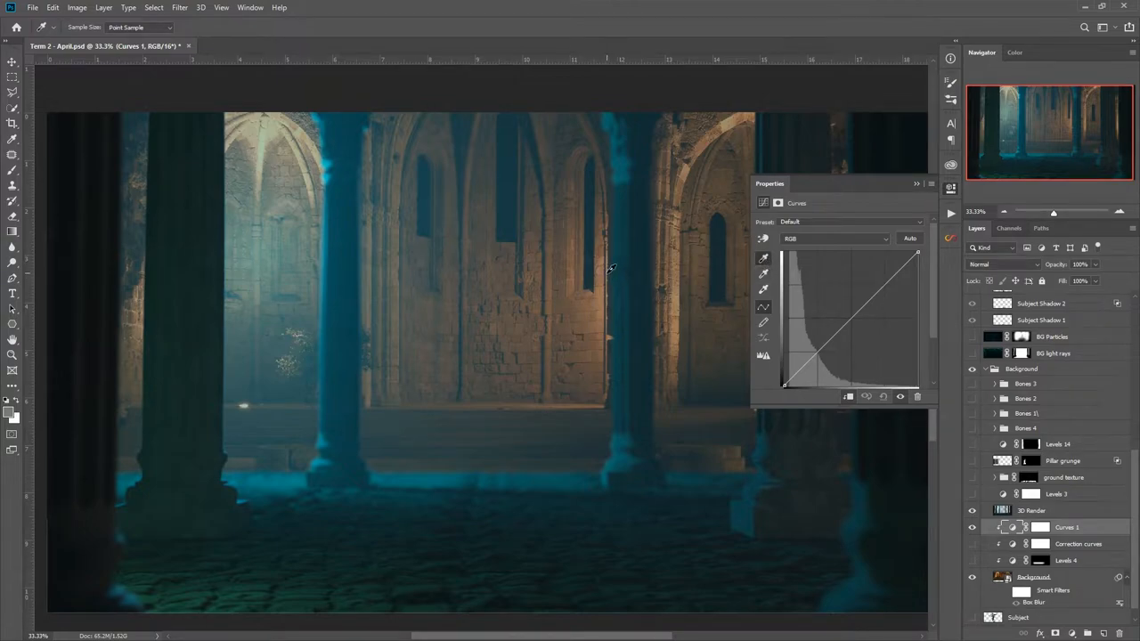
mouse_move(542, 245)
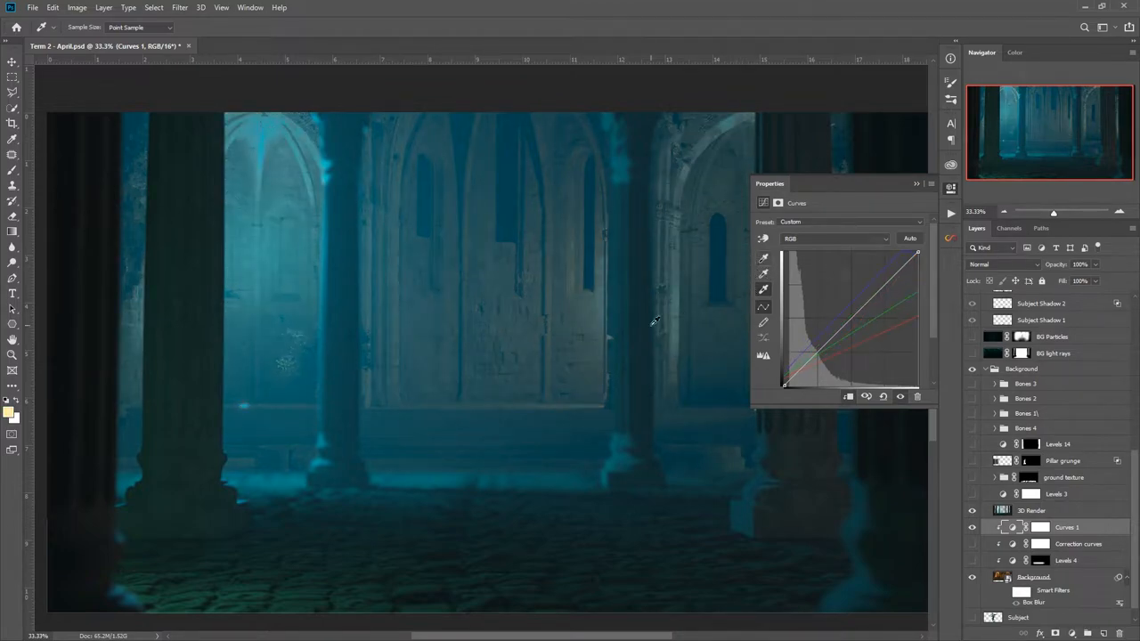
mouse_move(671, 268)
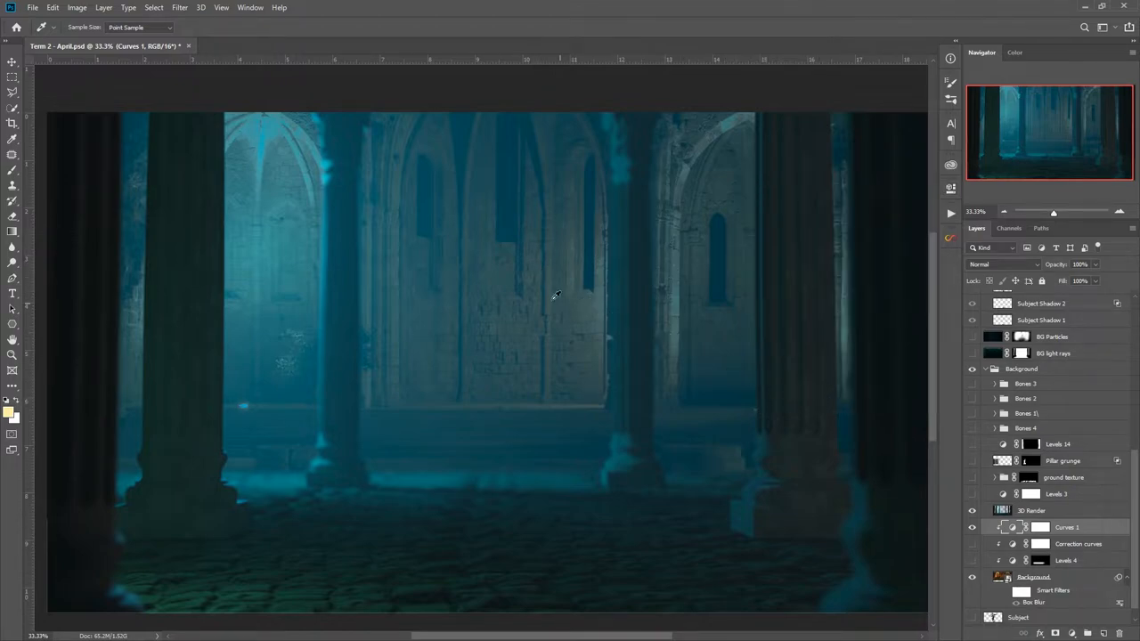
mouse_move(517, 380)
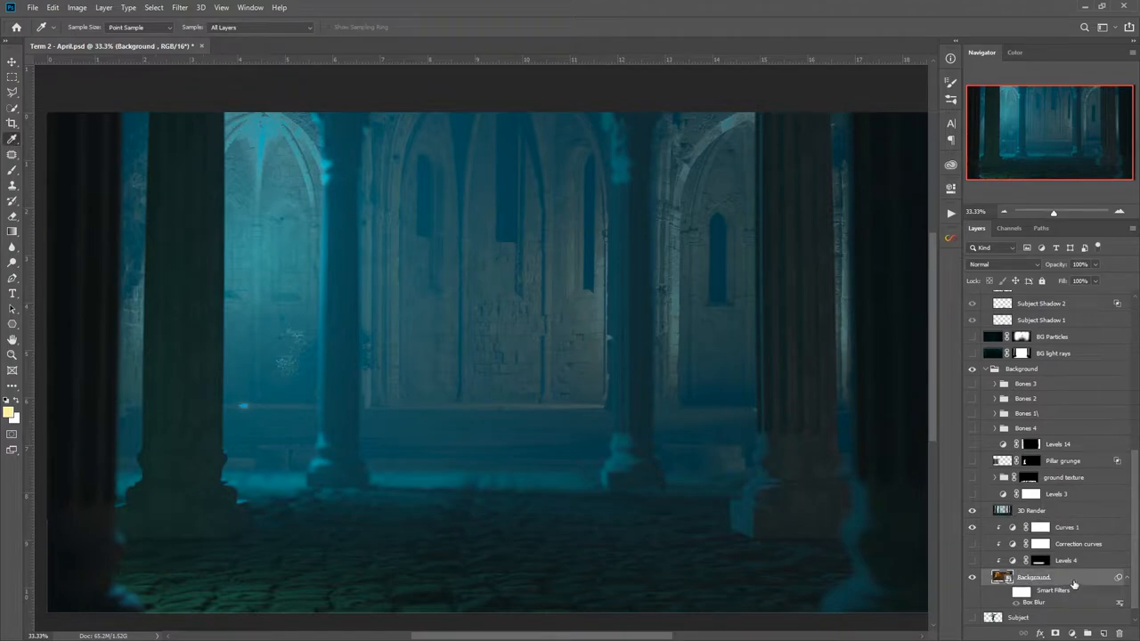
Open the Filter menu on the Background smart object to reach Gaussian Blur.
left_click(179, 7)
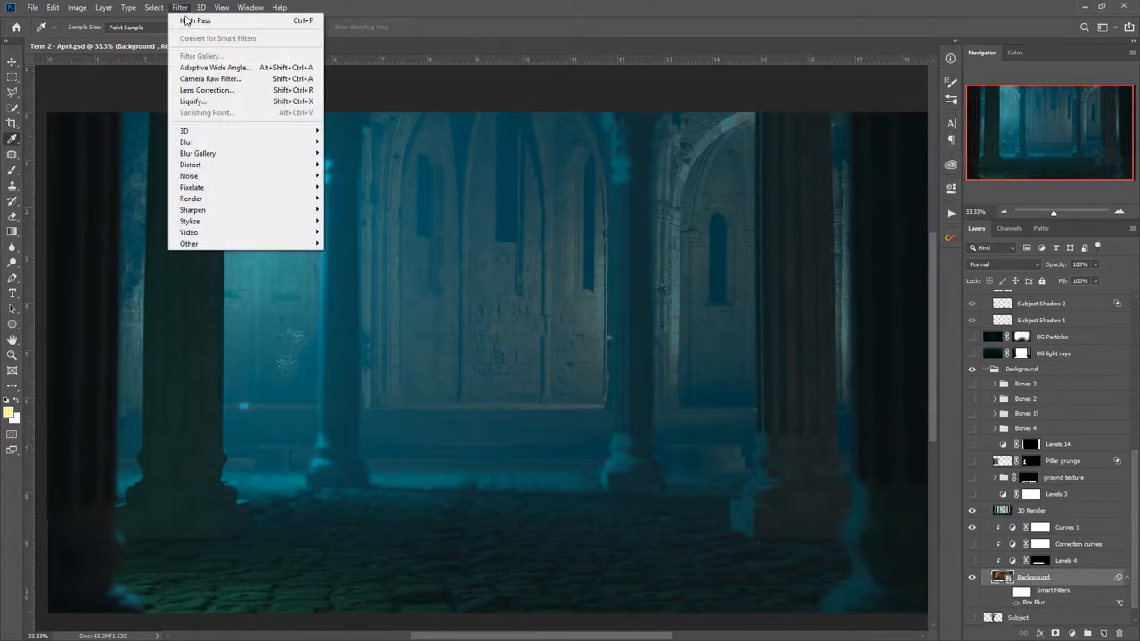
mouse_move(186, 142)
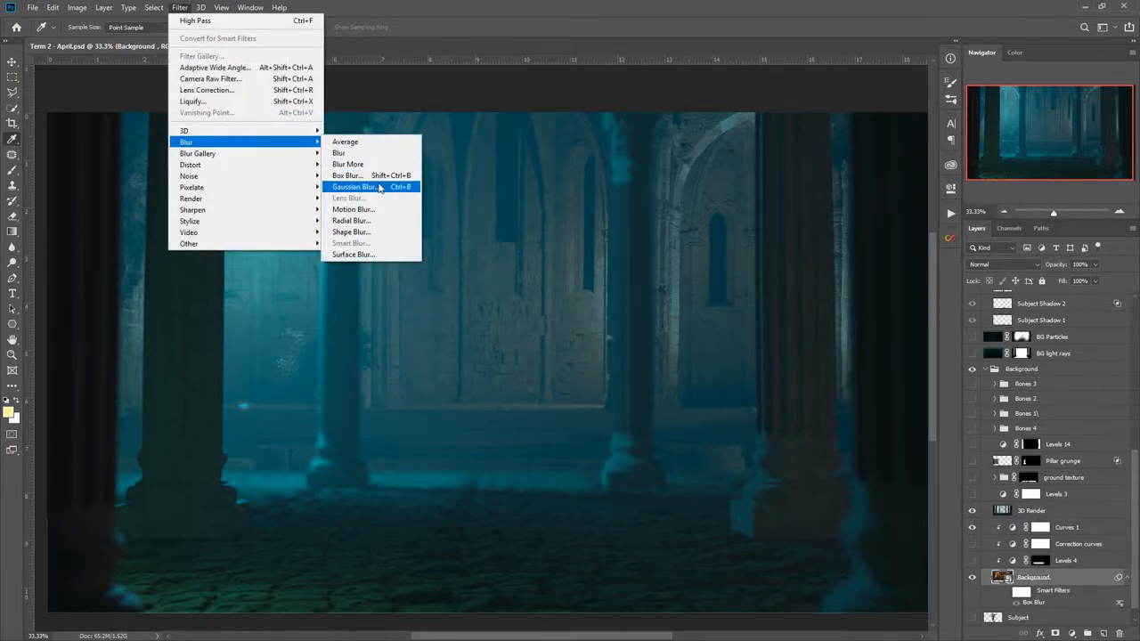
mouse_move(402, 193)
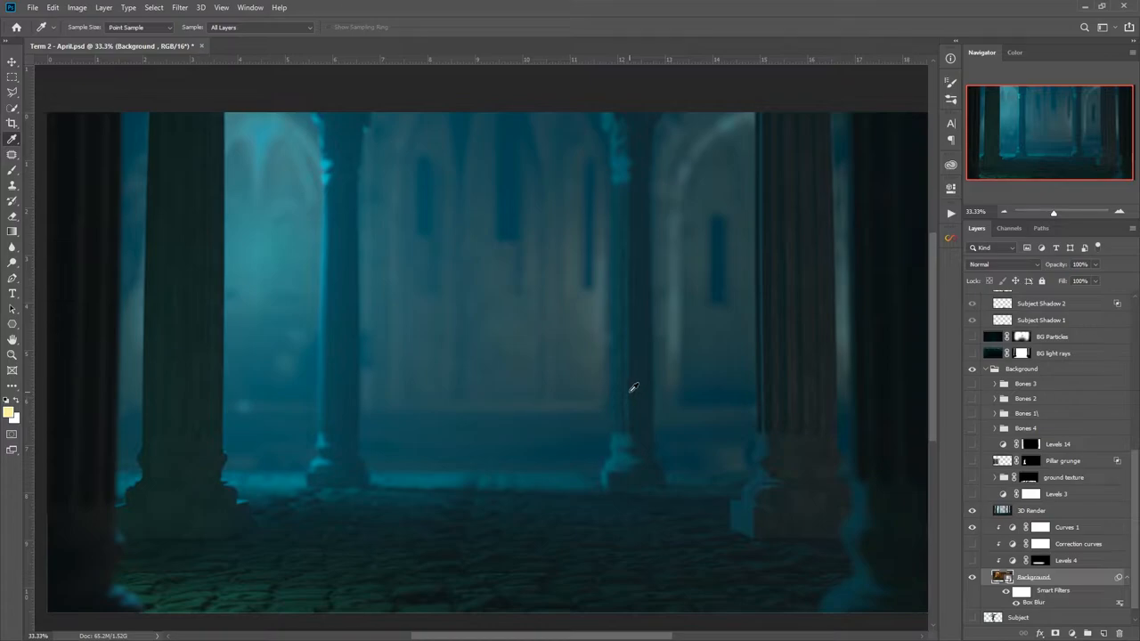
mouse_move(516, 396)
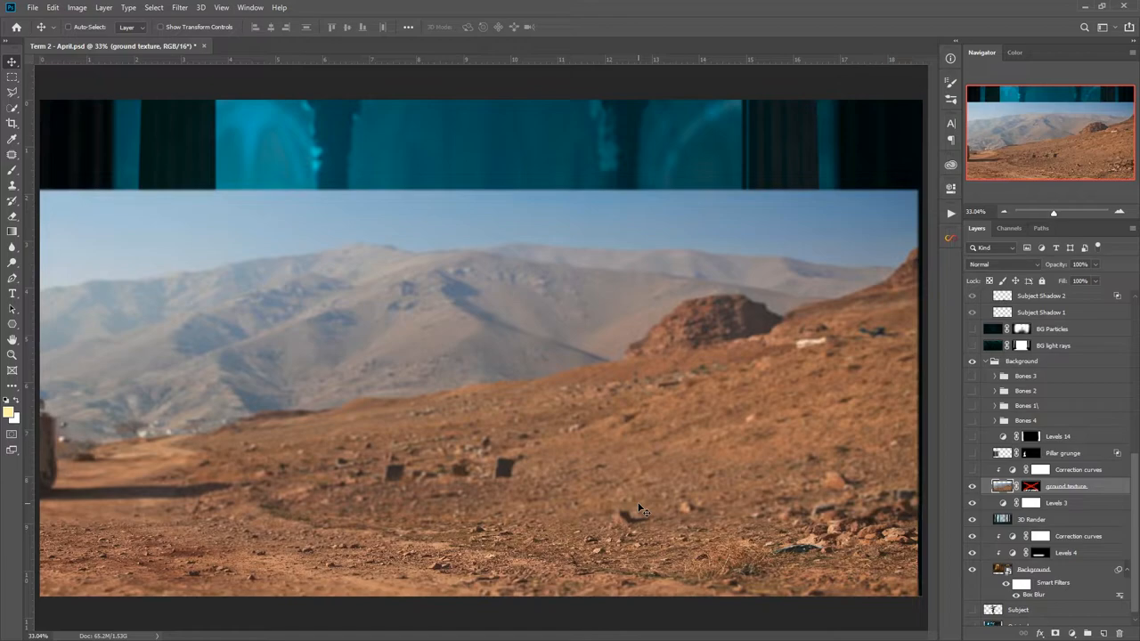
mouse_move(656, 438)
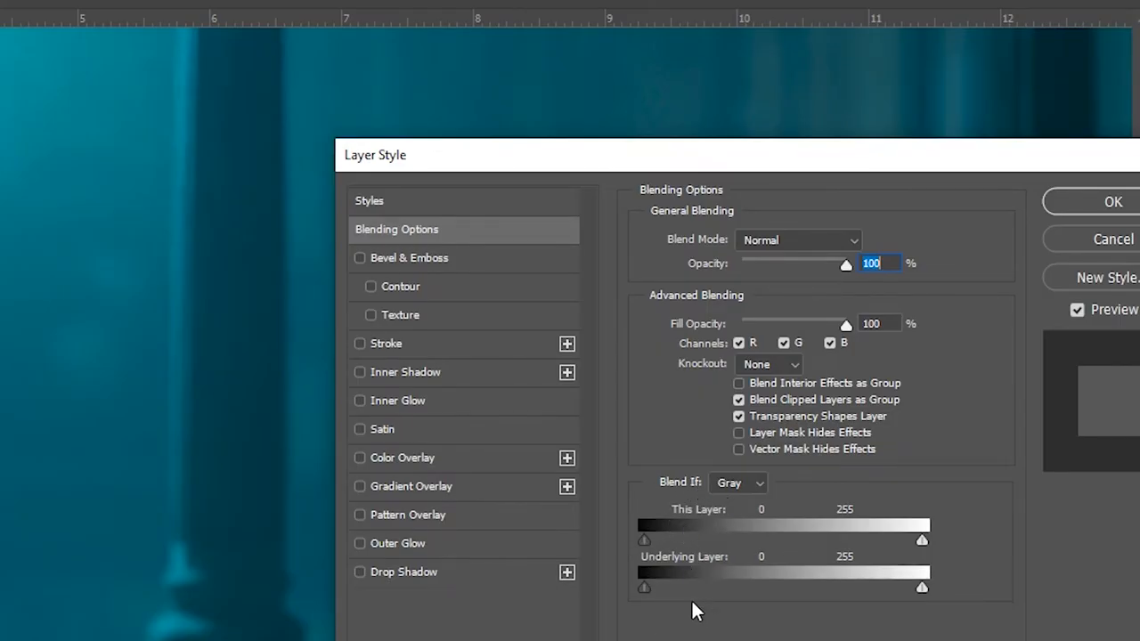
mouse_move(855, 592)
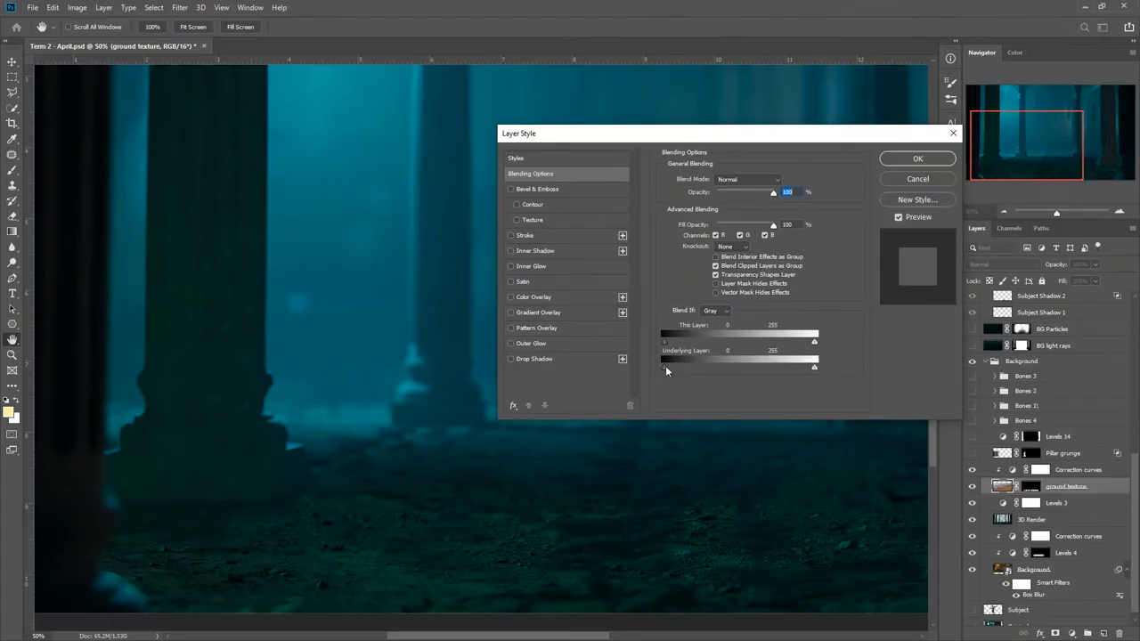
mouse_move(666, 371)
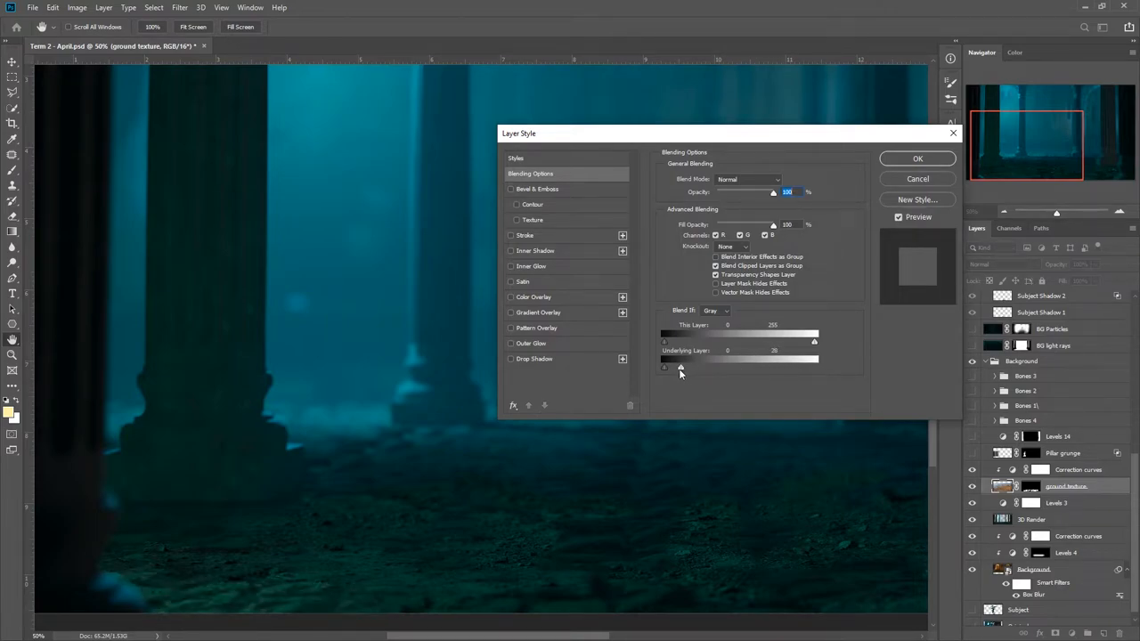
Split the ground texture's Underlying Layer black slider to 0/30 and apply.
left_click_drag(681, 368, 676, 367)
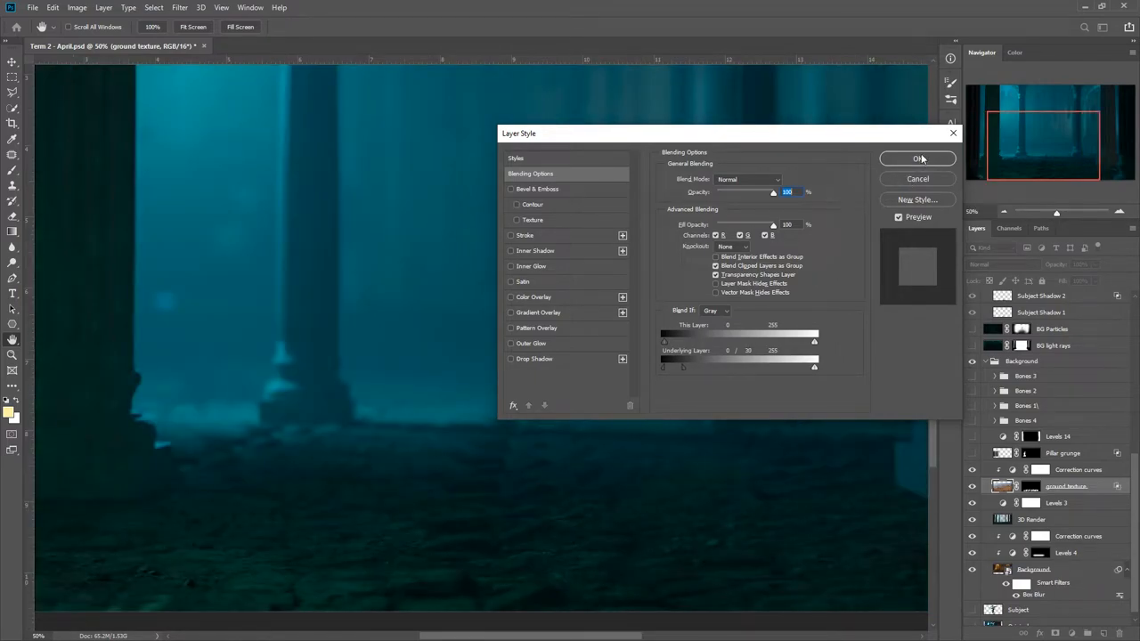
left_click(917, 158)
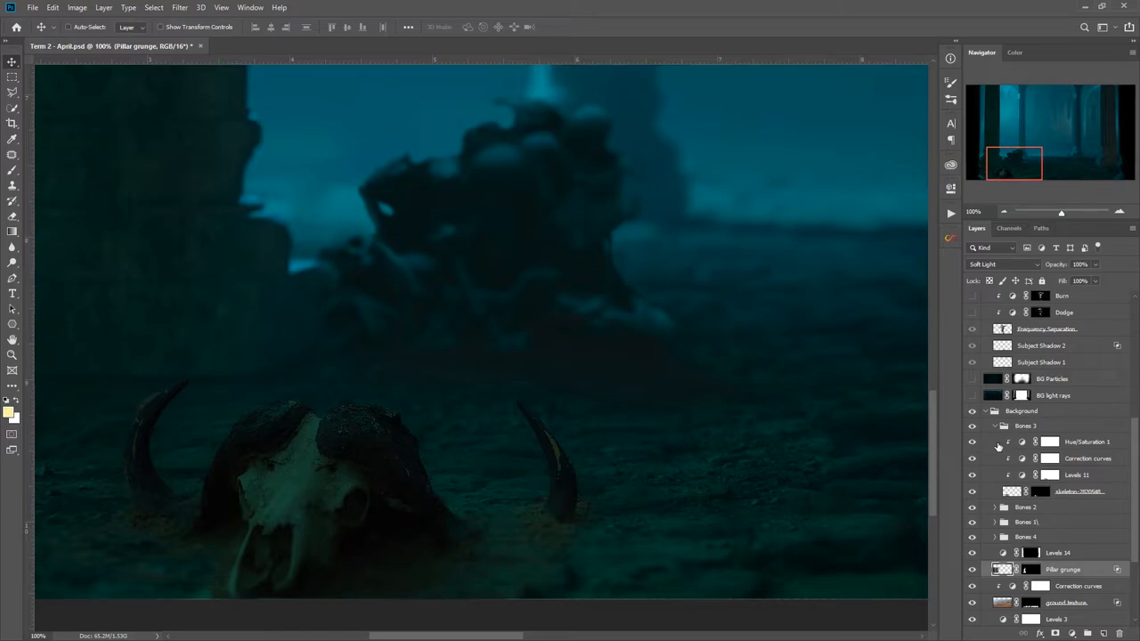
Fit the whole composite to the screen by double-clicking the Hand tool.
double_click(1040, 442)
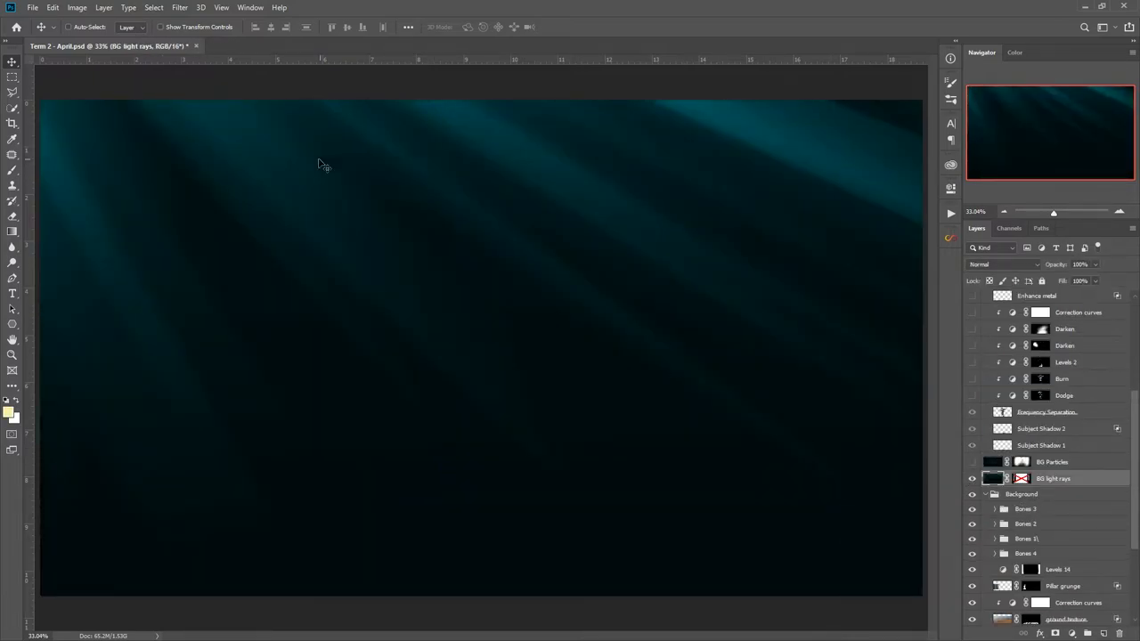
Enable the BG light rays layer mask and turn on the BG Particles layer.
right_click(991, 478)
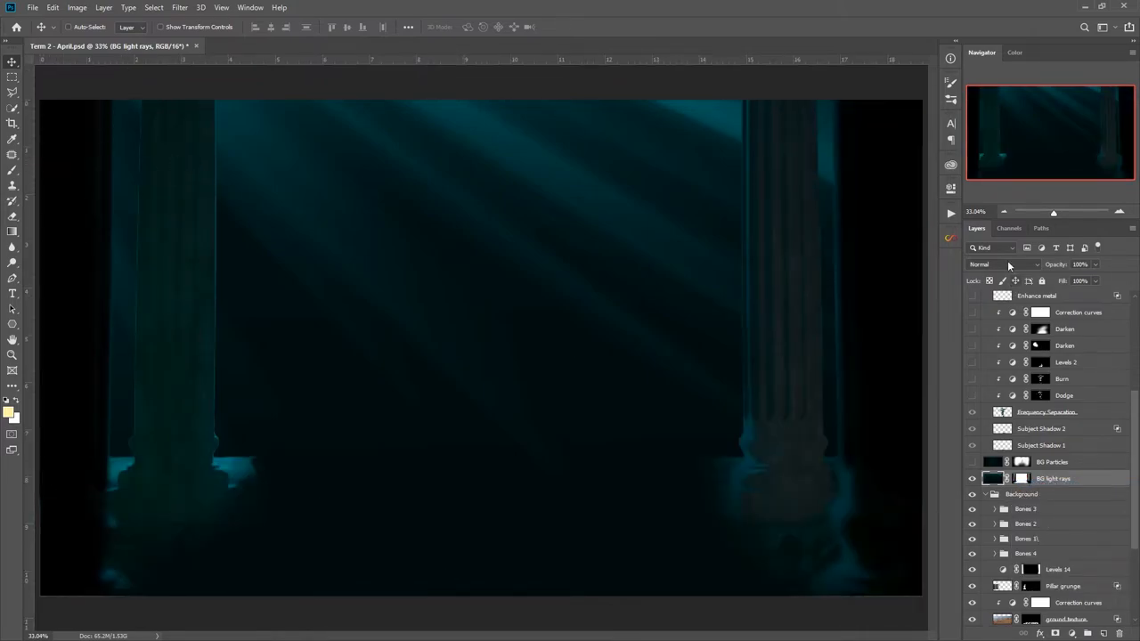
left_click(973, 461)
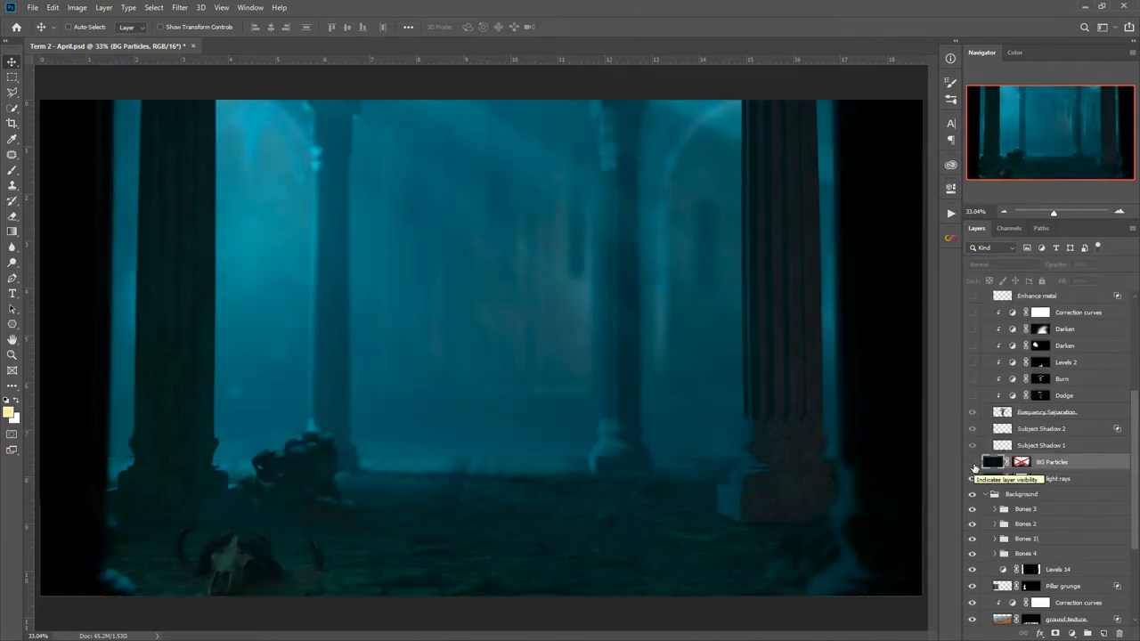
left_click(972, 465)
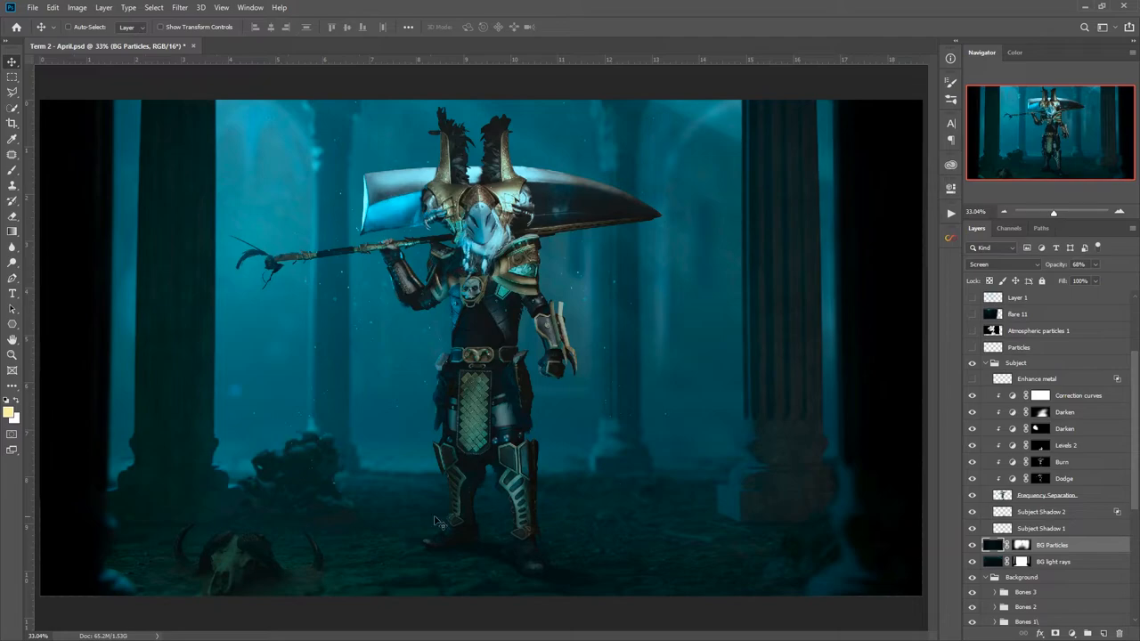
mouse_move(521, 401)
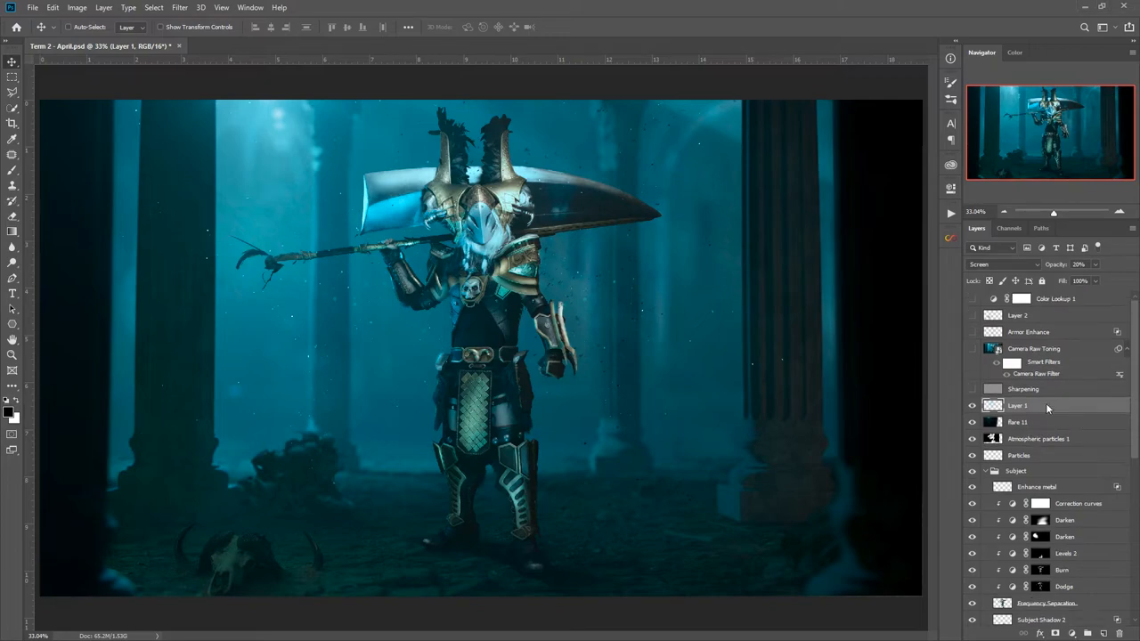
mouse_move(1065, 410)
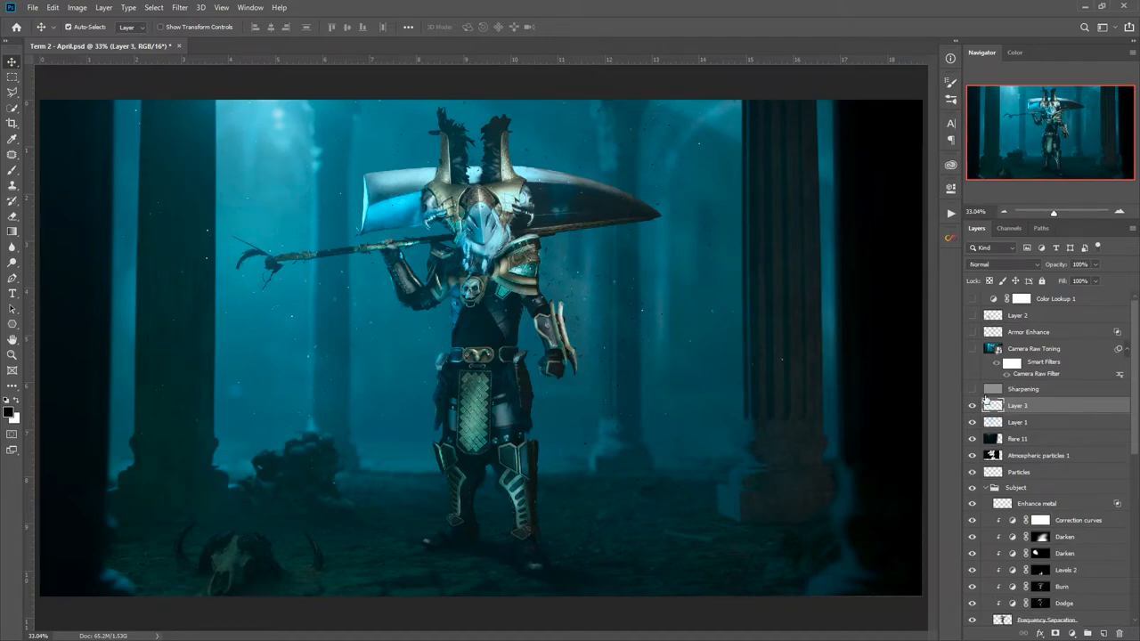
Set the stamped layer to Overlay and apply a 3.8 px High Pass filter.
left_click(1003, 264)
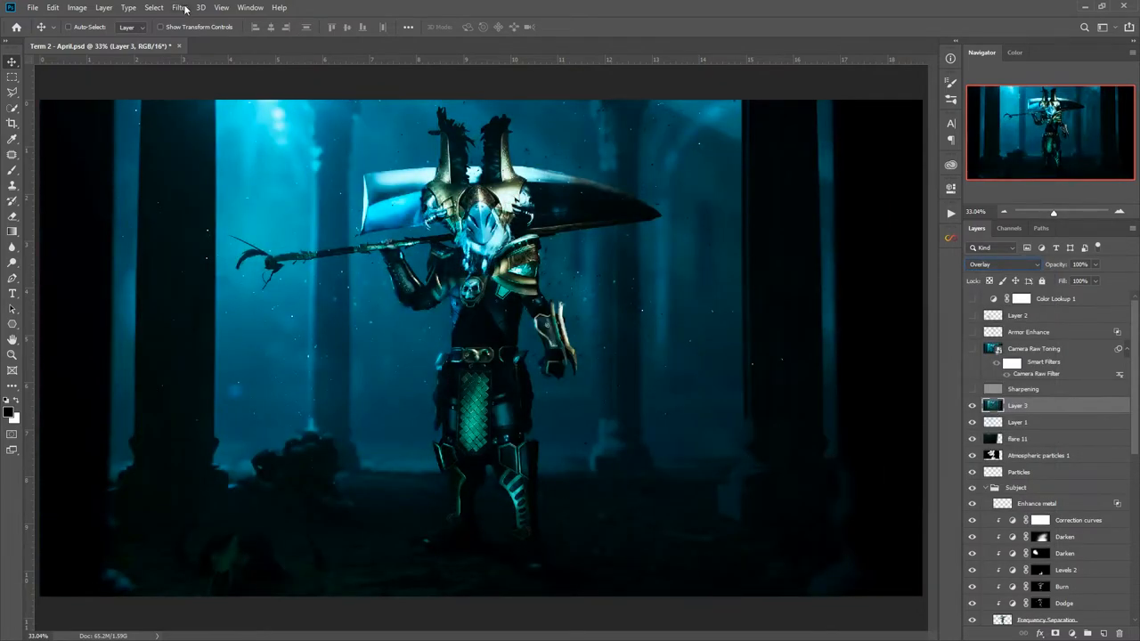
left_click(179, 7)
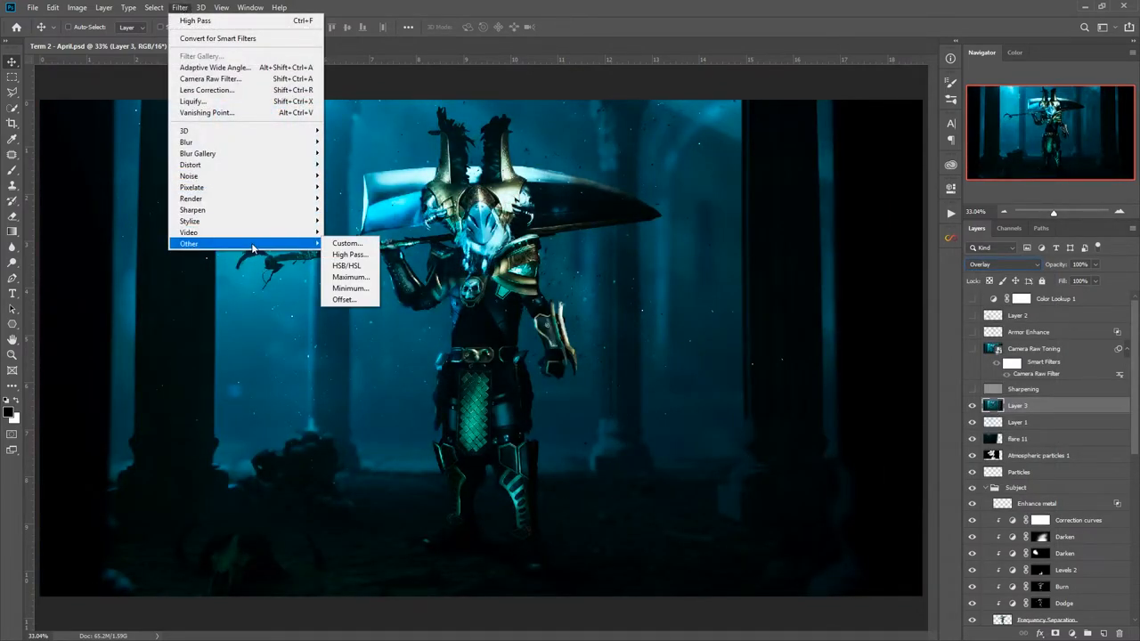
left_click(349, 253)
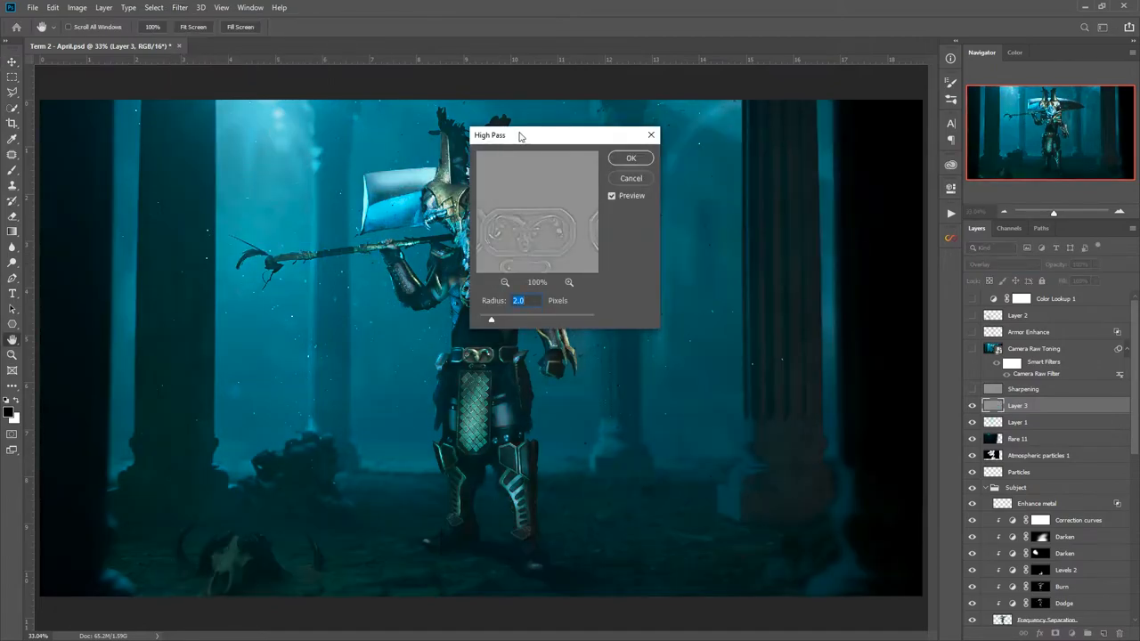
left_click_drag(521, 134, 661, 158)
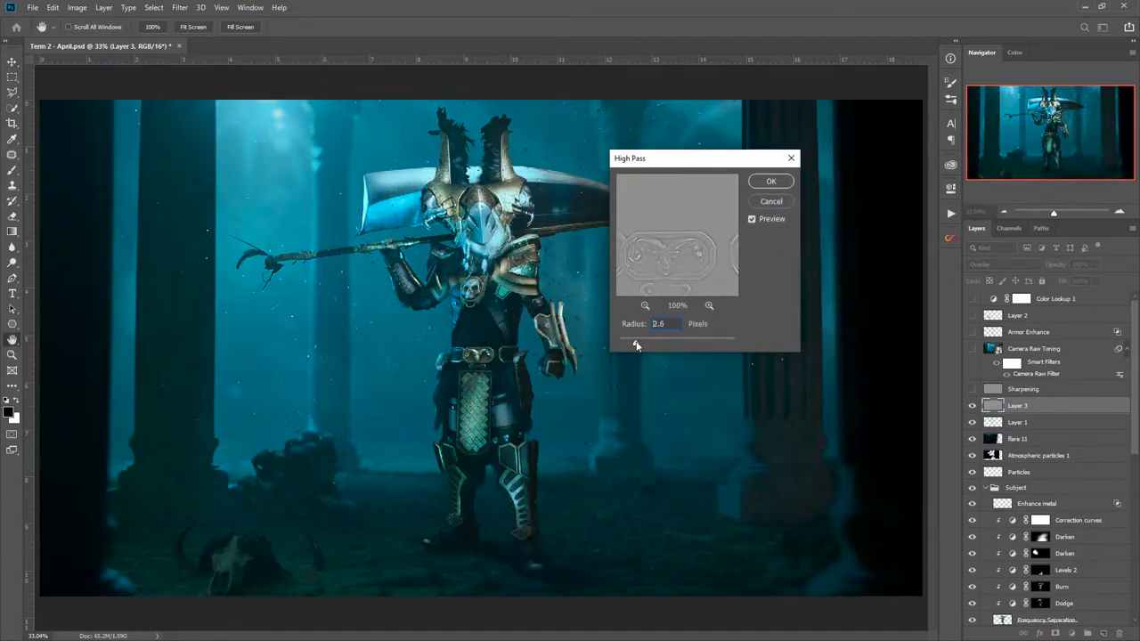
left_click_drag(637, 345, 645, 346)
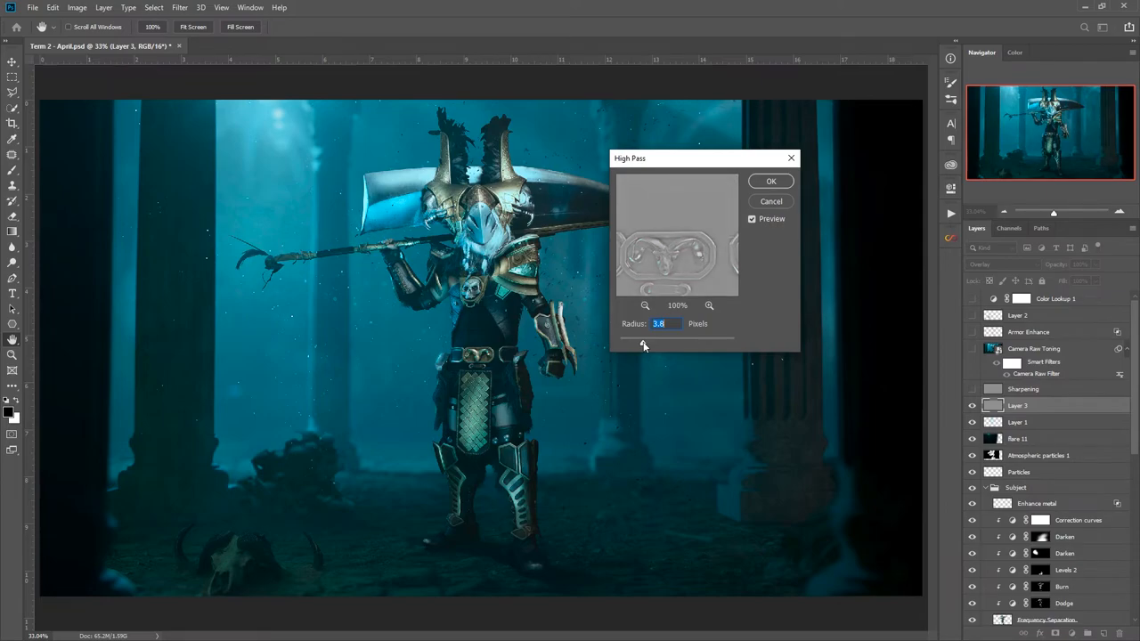
left_click(770, 181)
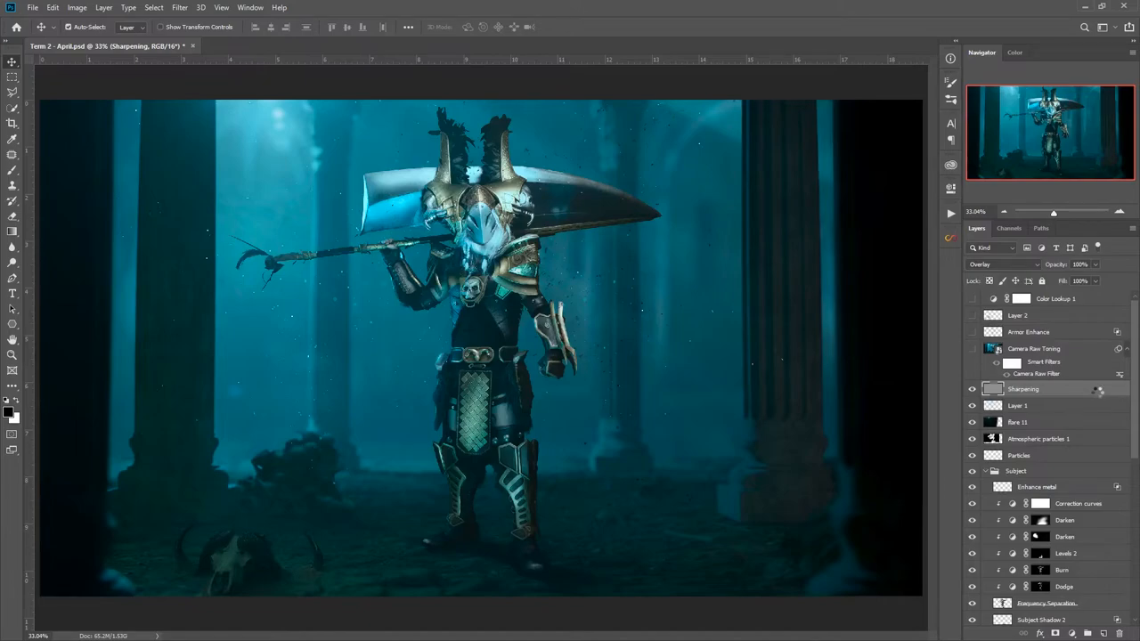
Apply Camera Raw to the stamped layer: Vibrance +50, Saturation -13, custom Point curve, Grain 45.
left_click(179, 7)
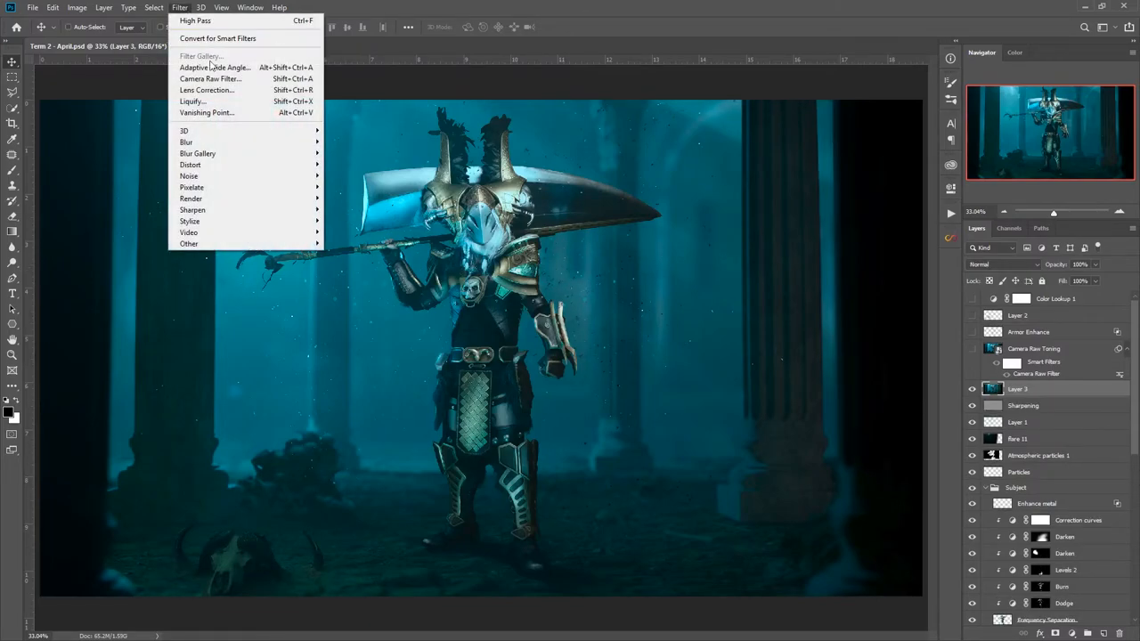
left_click(210, 78)
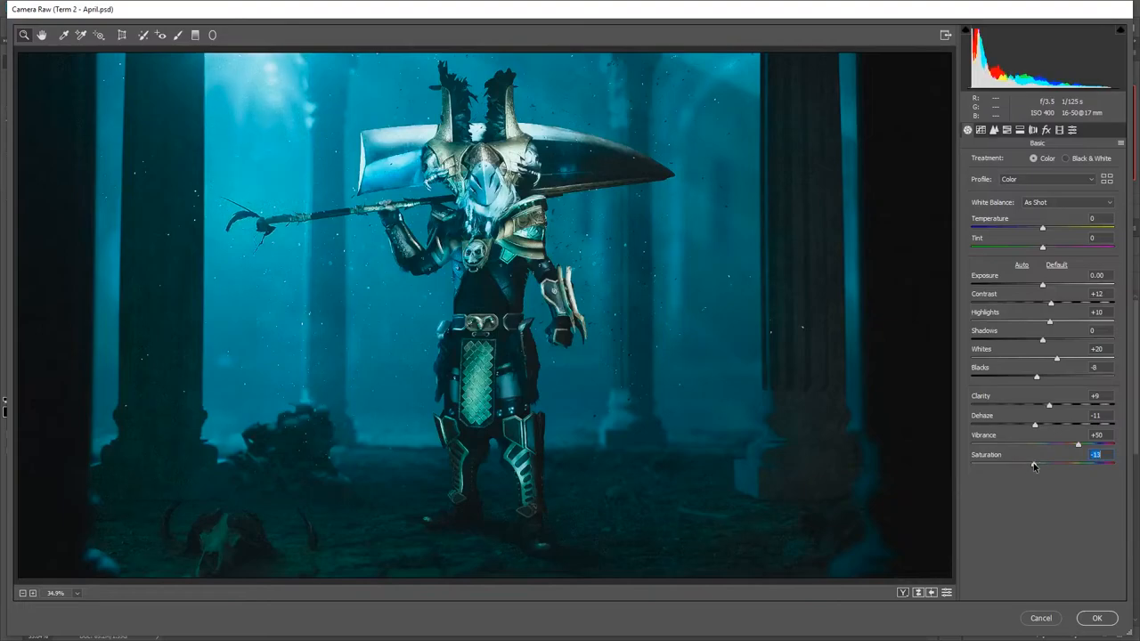
left_click(1006, 130)
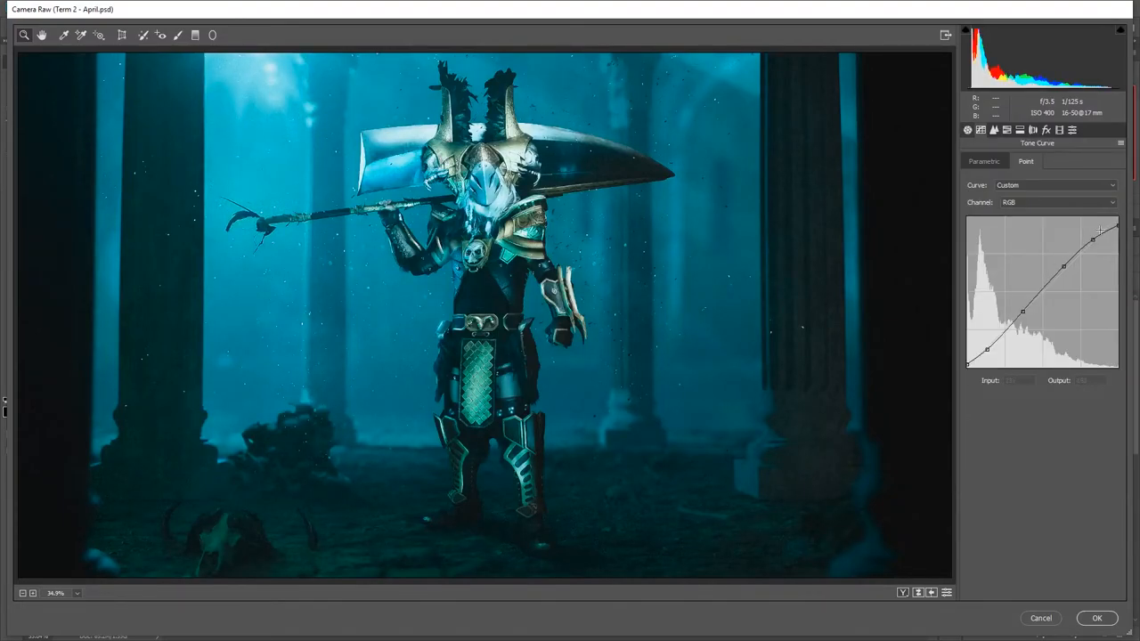
left_click(1046, 130)
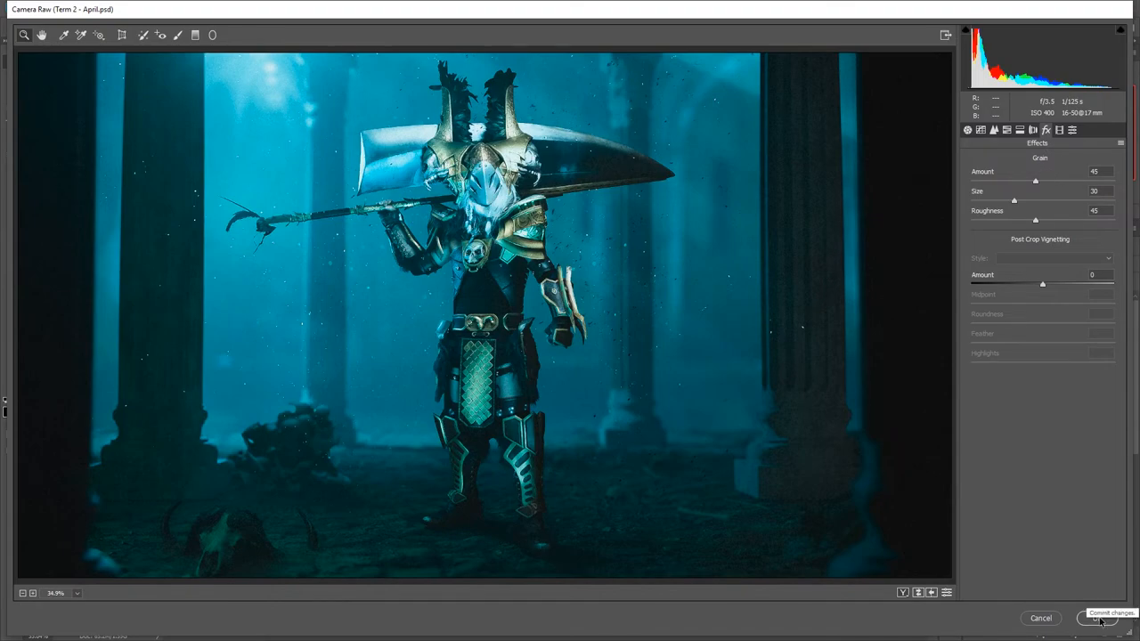
left_click(1094, 618)
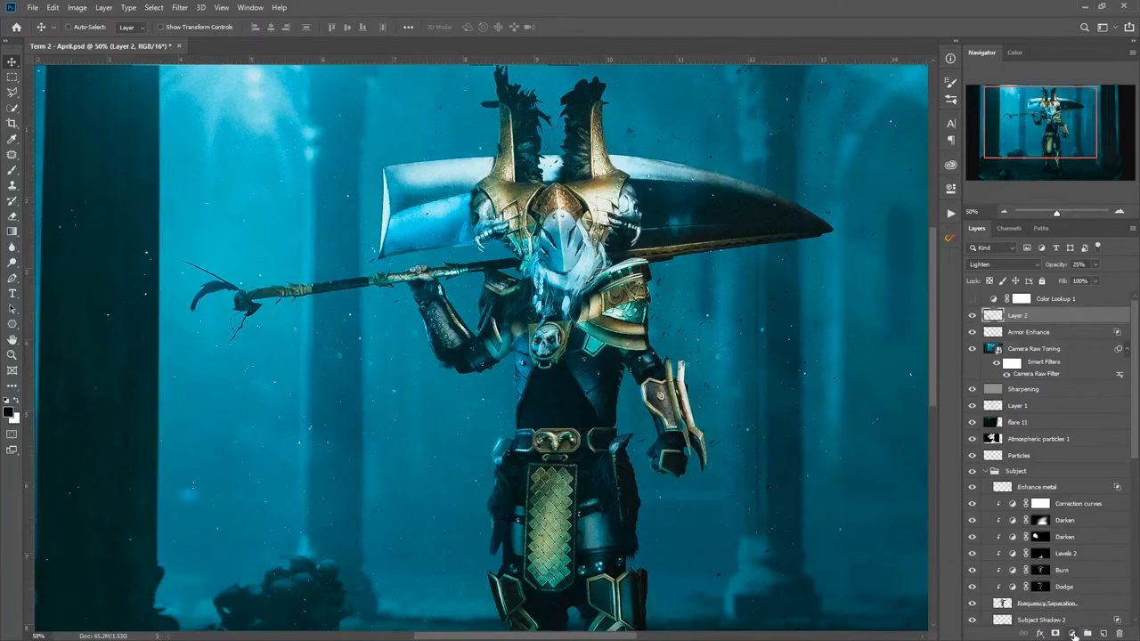
Add a Color Lookup layer loaded with a Fuji film .cube LUT, blended in Color mode.
left_click(1027, 630)
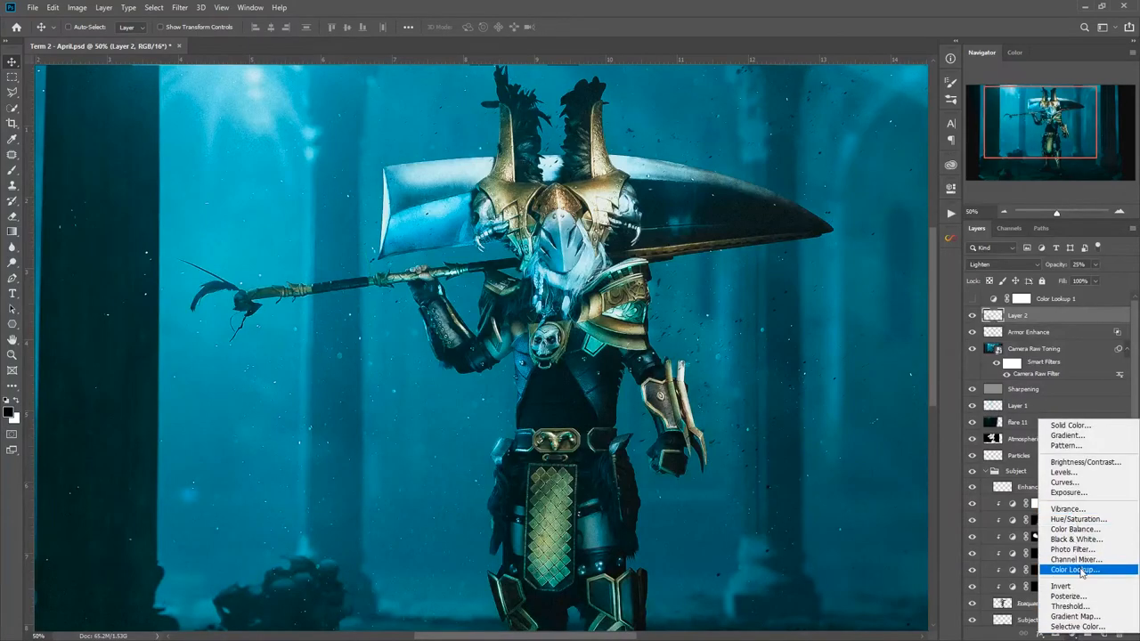
left_click(1074, 569)
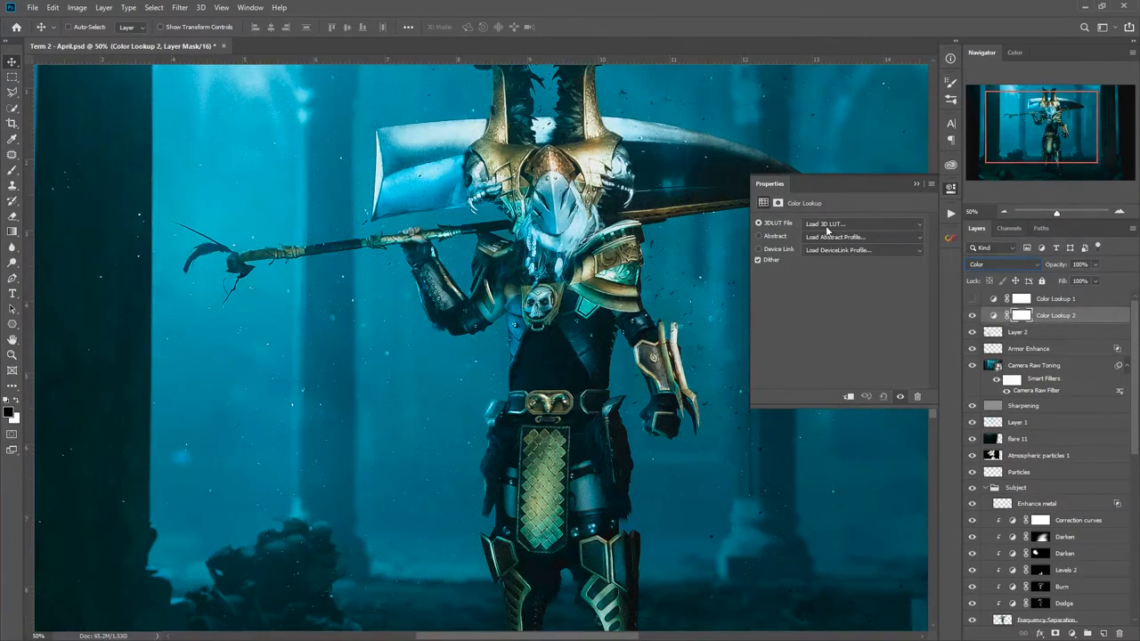
left_click(859, 223)
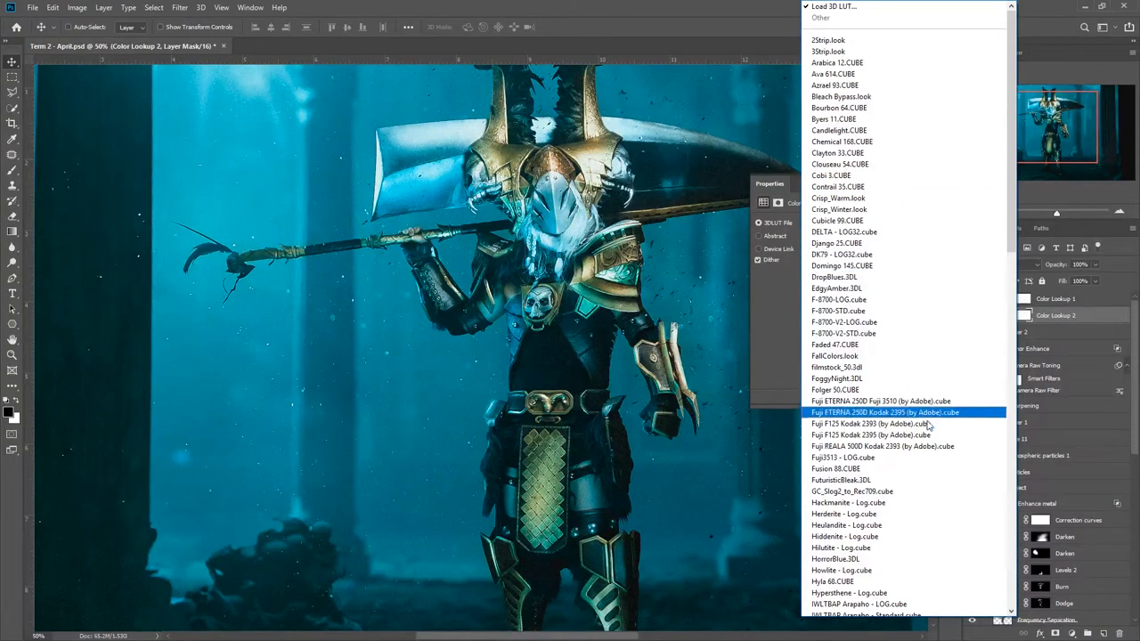
scroll("down", 3)
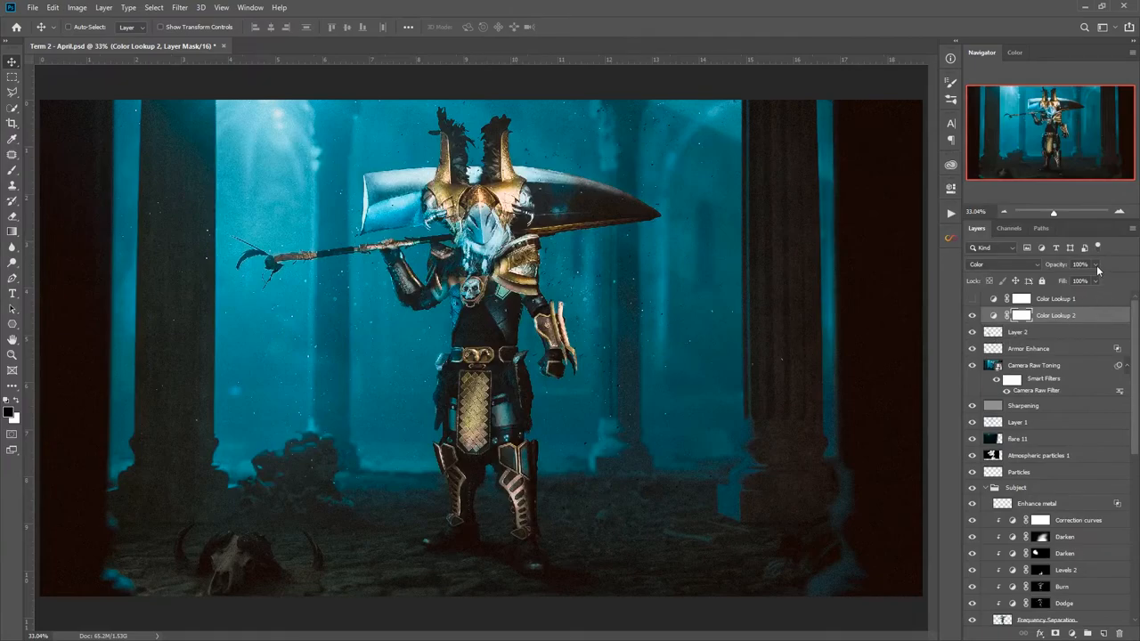
left_click(1021, 315)
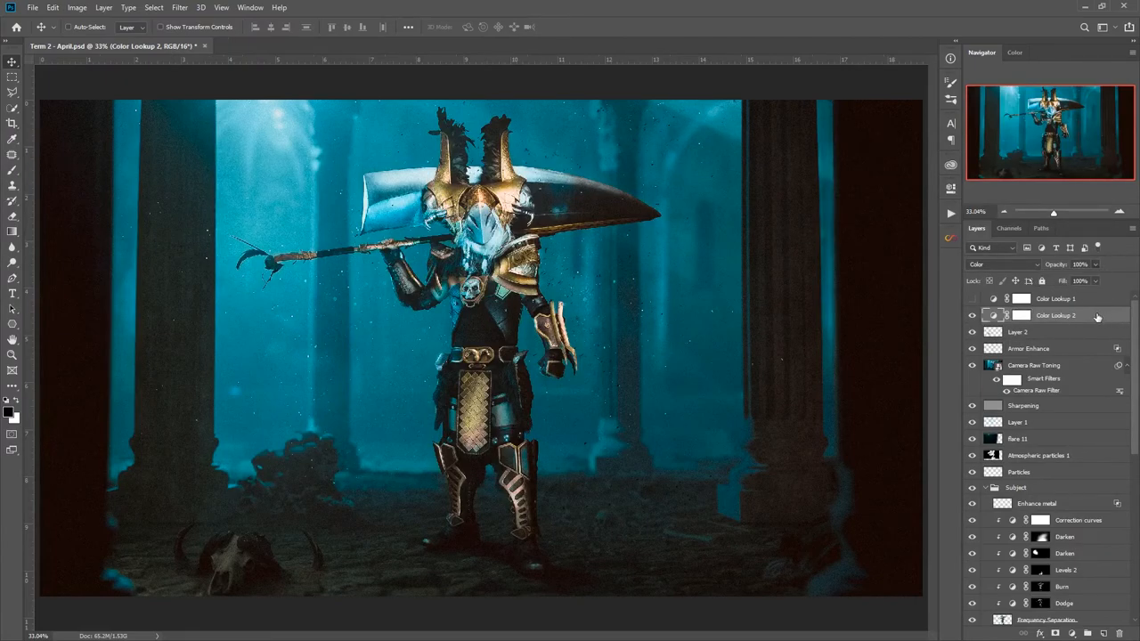